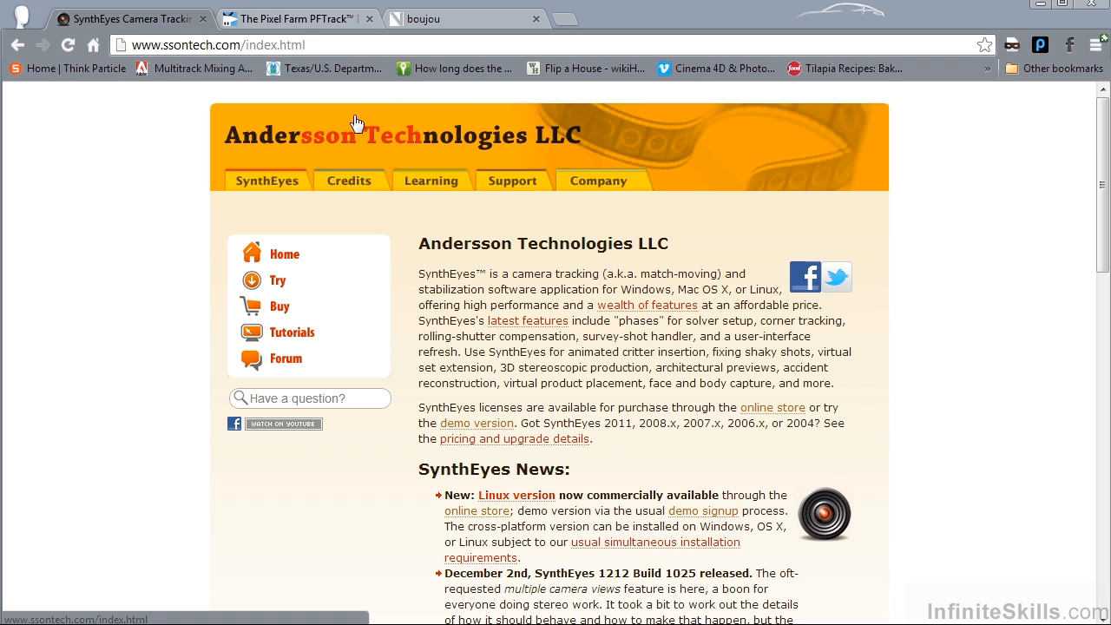
mouse_move(717, 142)
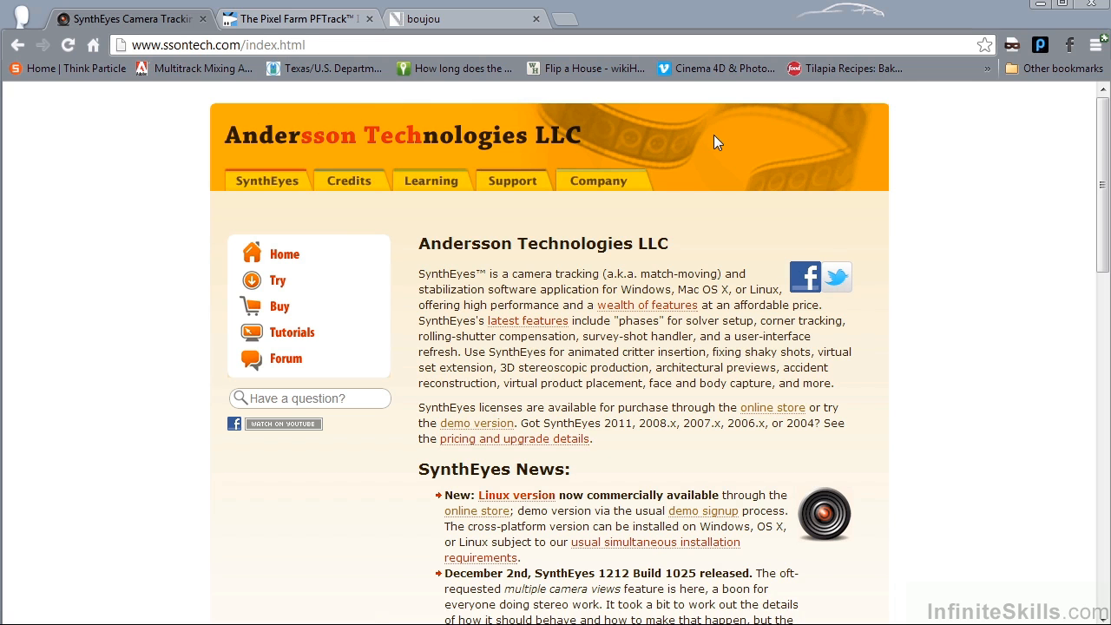
mouse_move(762, 174)
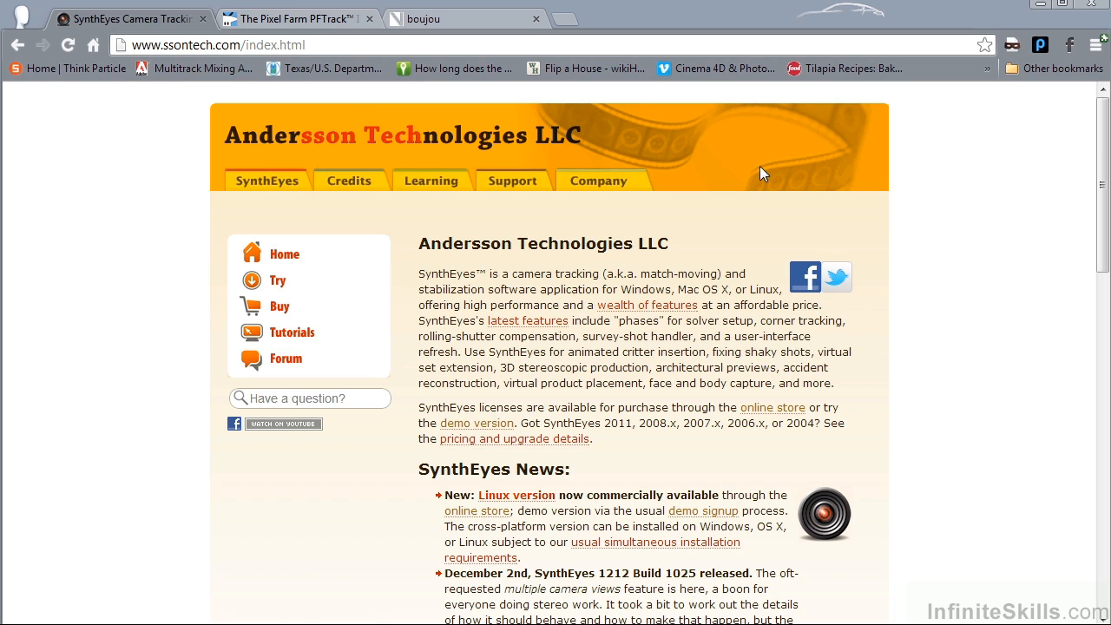
Step: Browse the PFTrack and boujou camera-tracking product pages in Chrome
left_click(295, 18)
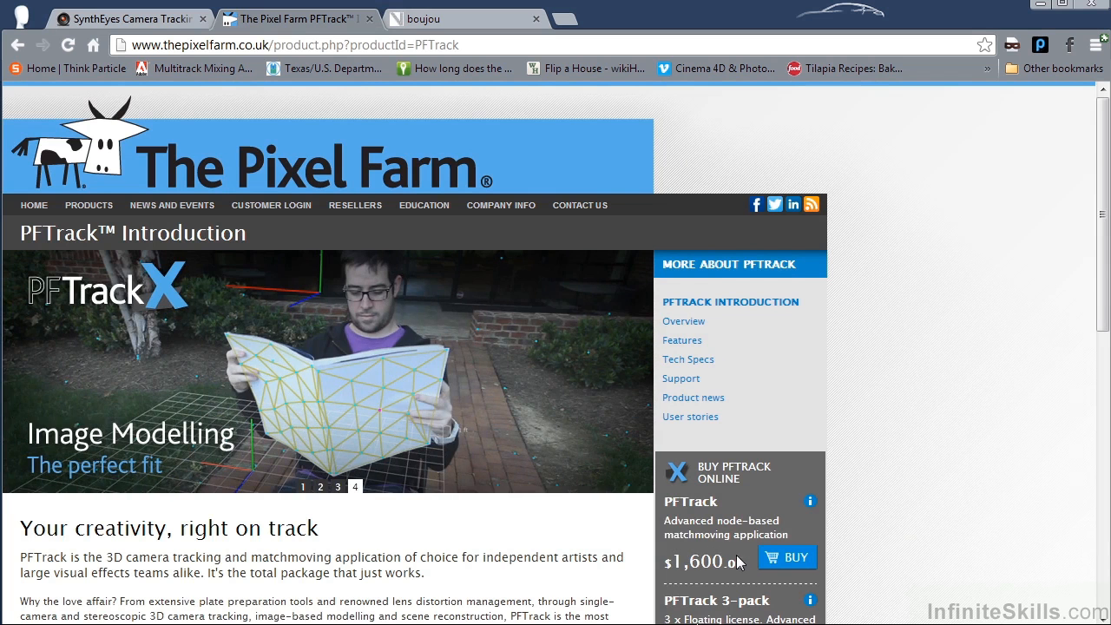
left_click(464, 18)
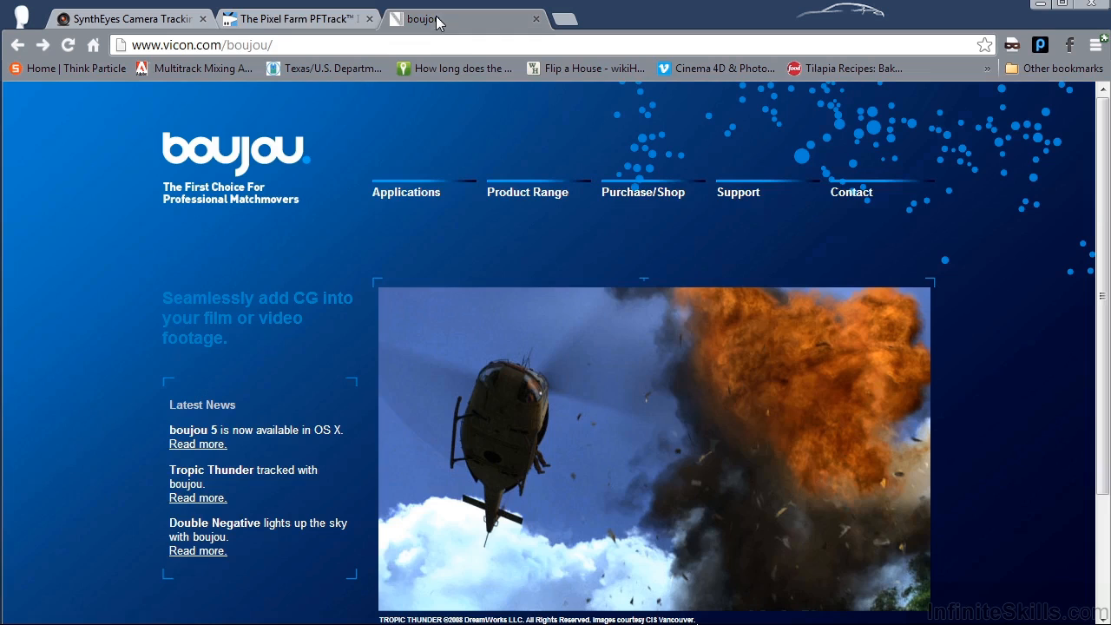
mouse_move(424, 254)
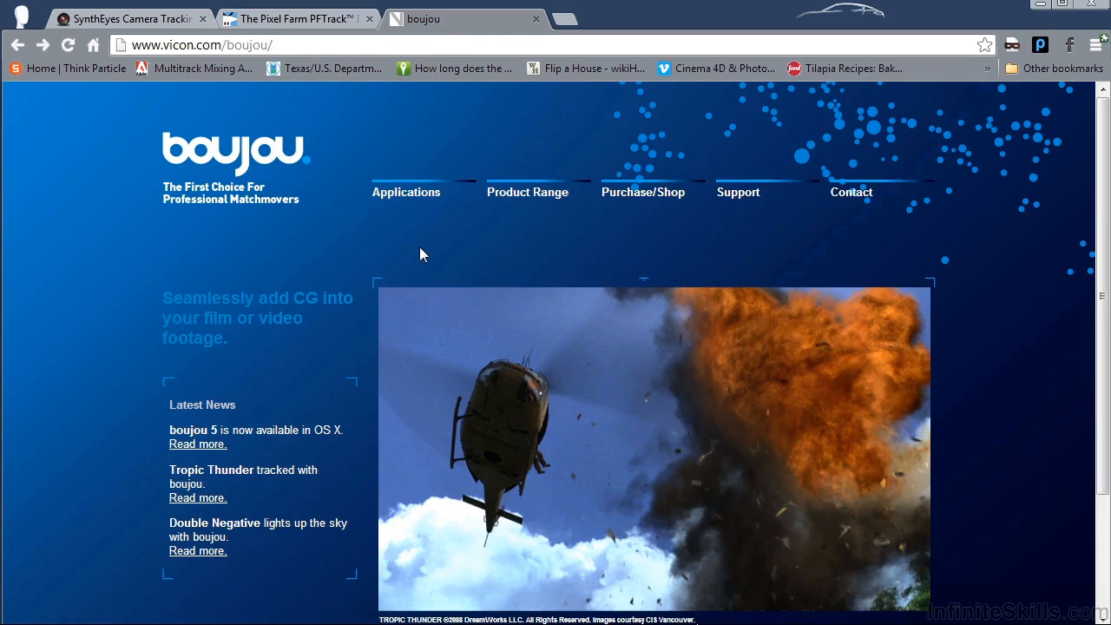
mouse_move(216, 170)
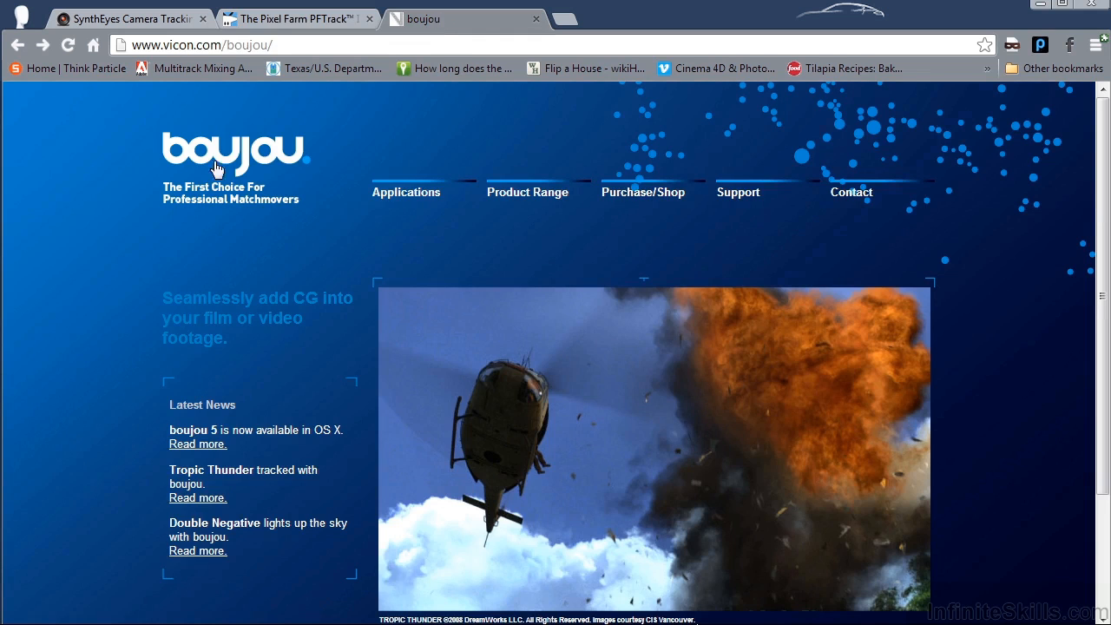
mouse_move(467, 398)
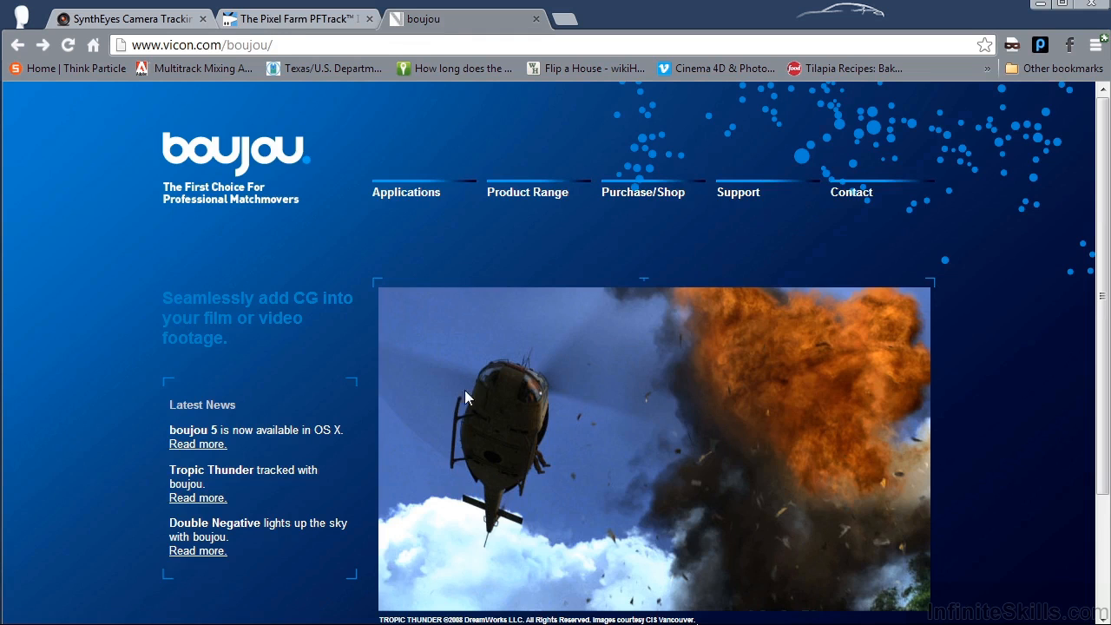
mouse_move(585, 483)
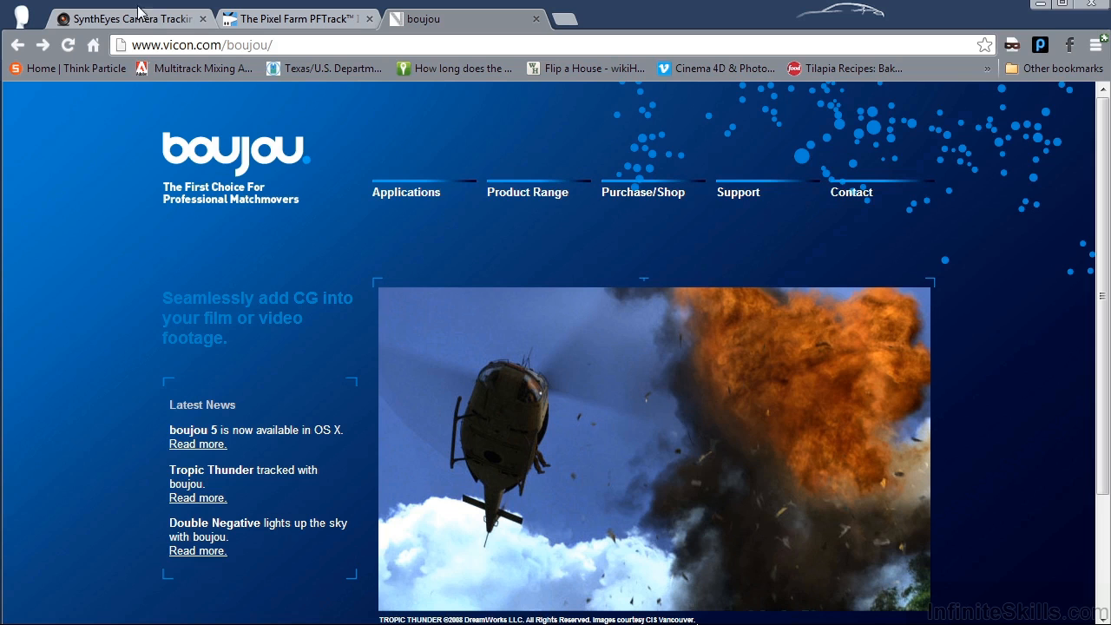
Step: Switch to After Effects with the empty Untitled Project
left_click(130, 18)
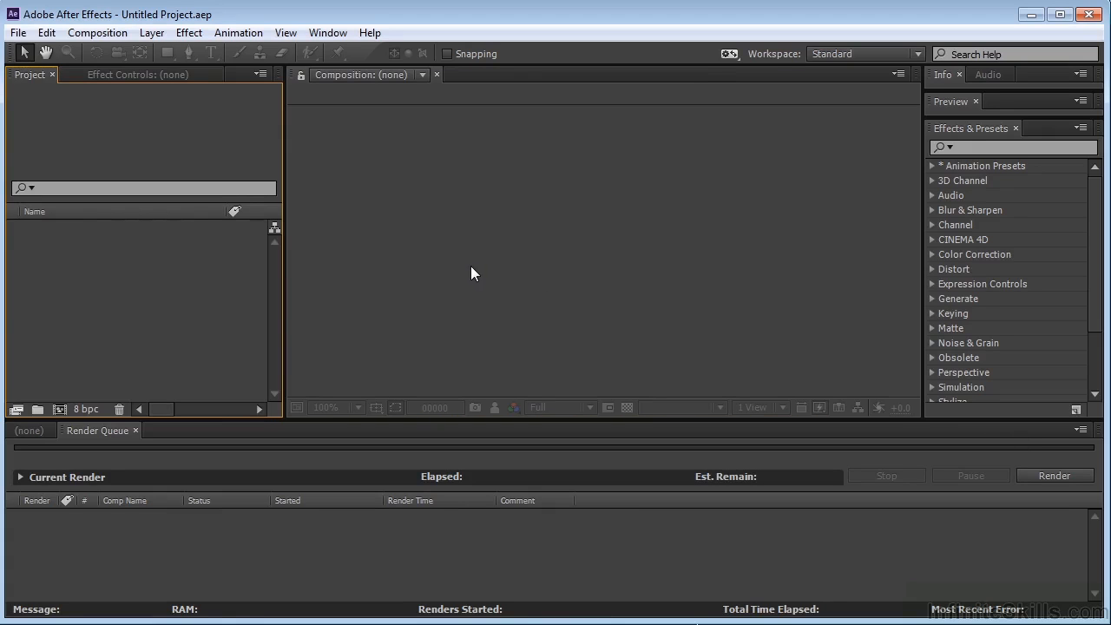
mouse_move(556, 345)
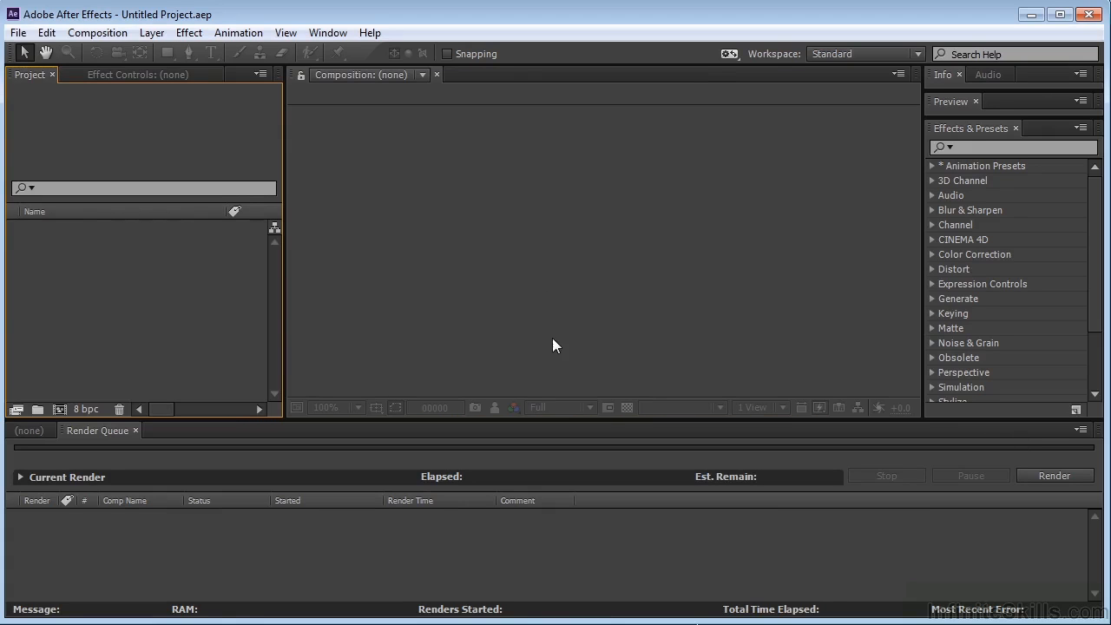
mouse_move(533, 308)
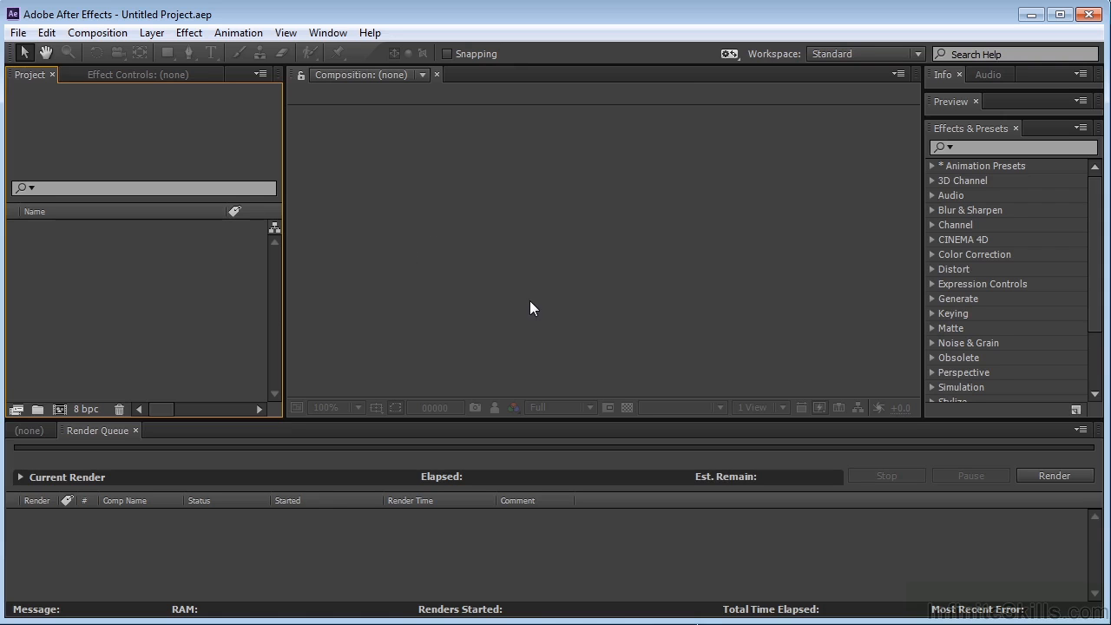
mouse_move(232, 284)
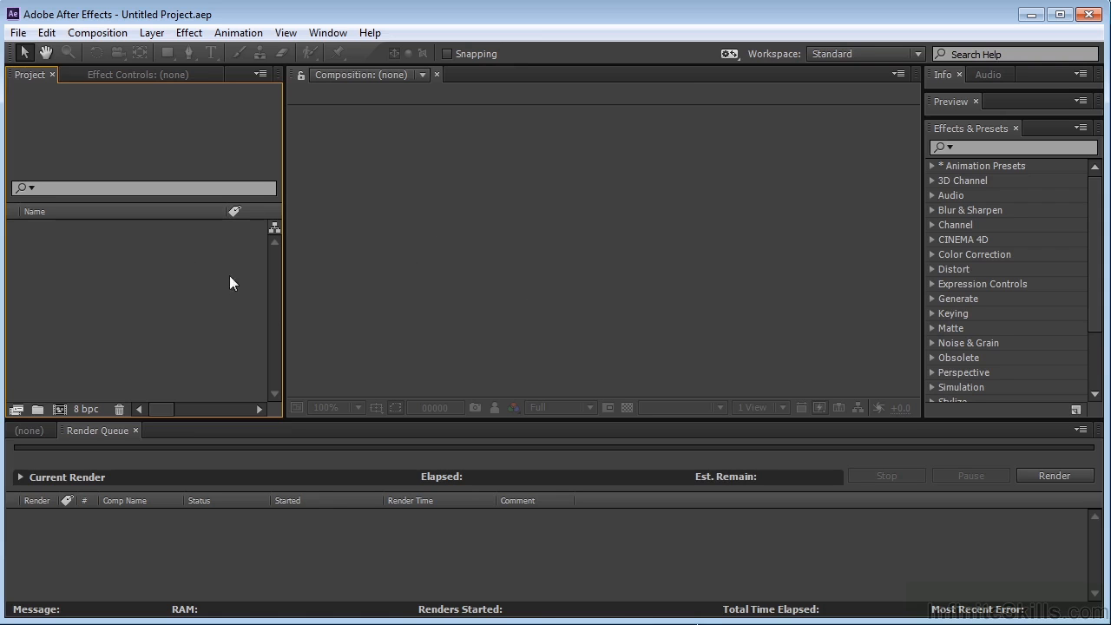
mouse_move(144, 251)
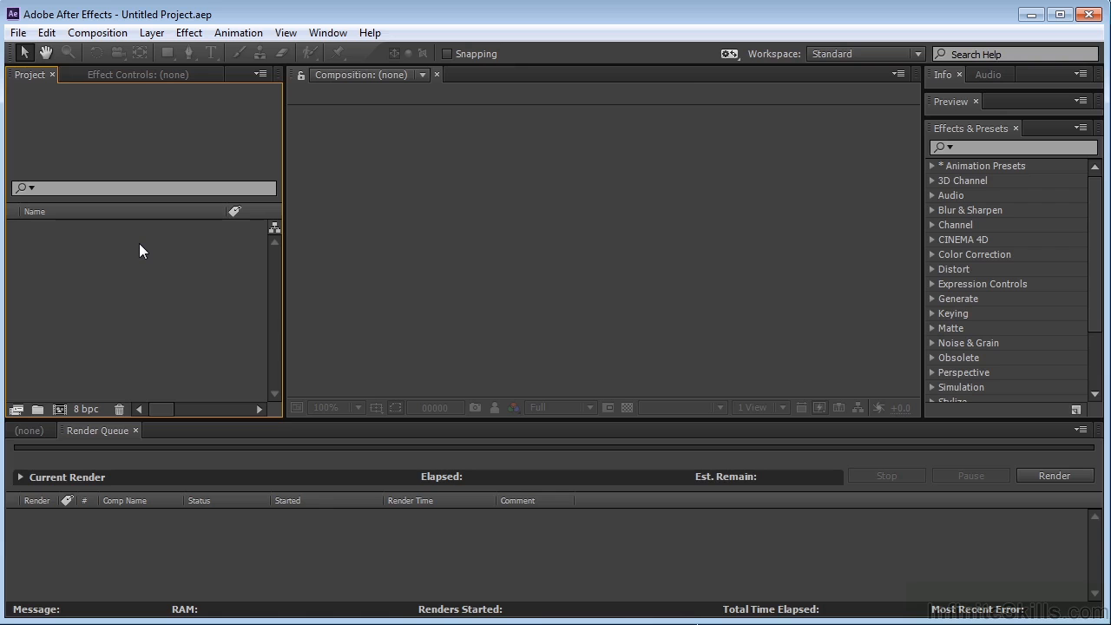
Step: Import runway_00000.png as a PNG sequence into a runway comp viewed at 25%
left_click(18, 32)
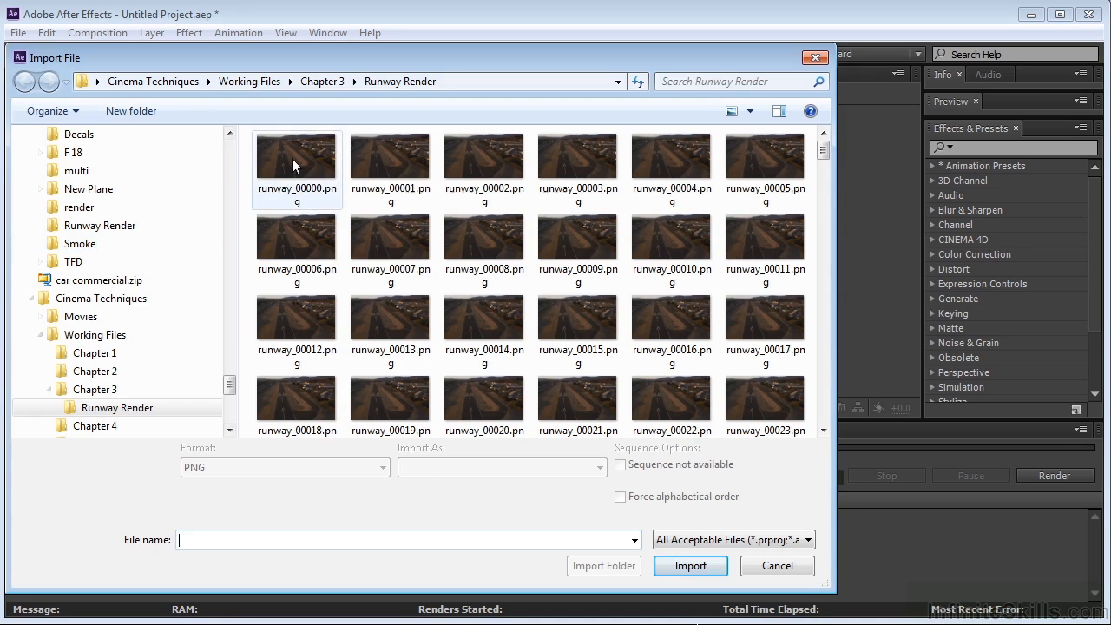
left_click(690, 565)
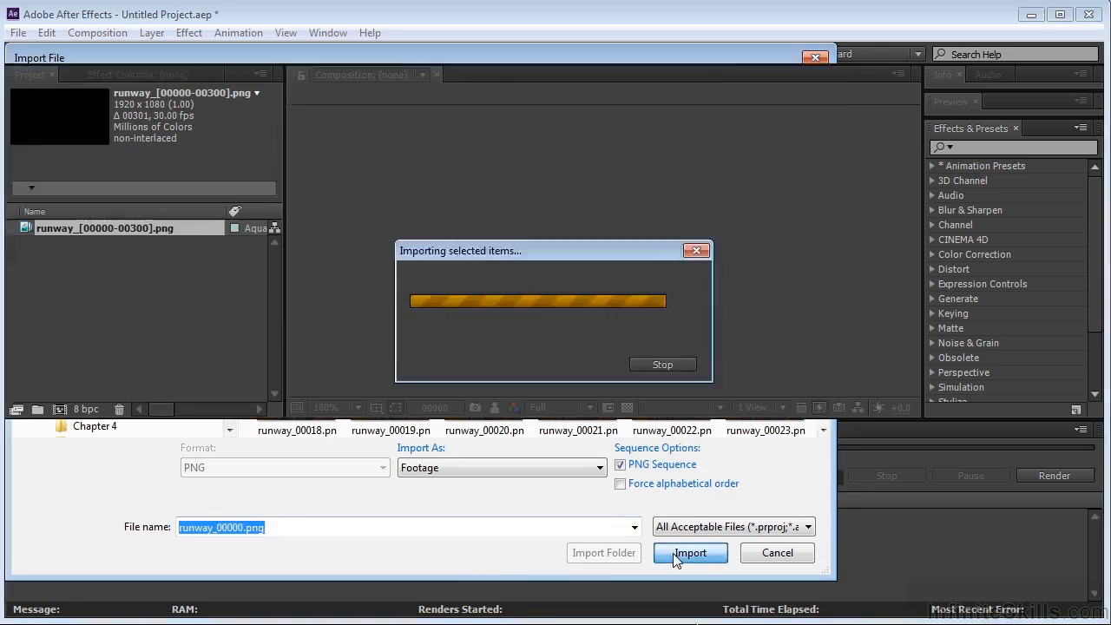
left_click(690, 553)
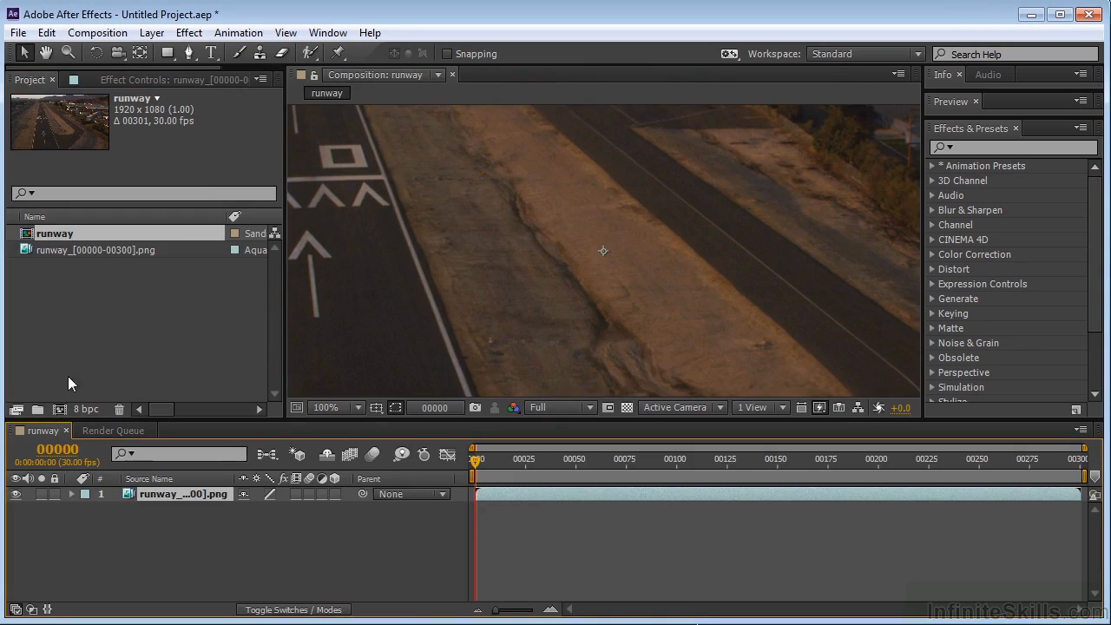
left_click(354, 407)
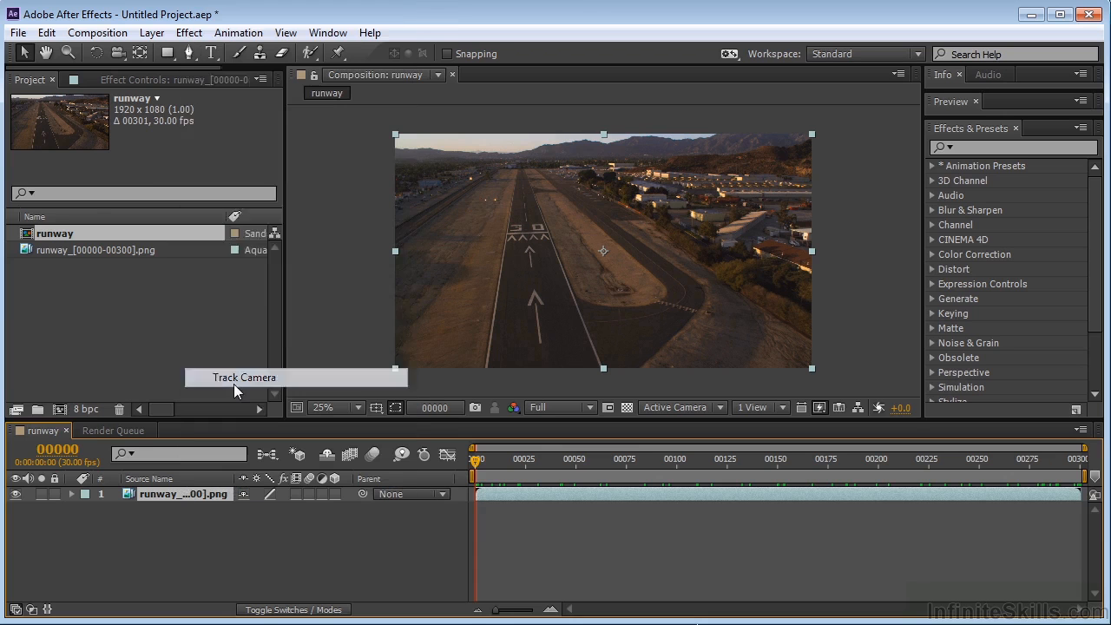
Step: Apply Track Camera (3D Camera Tracker) to the runway footage
left_click(244, 376)
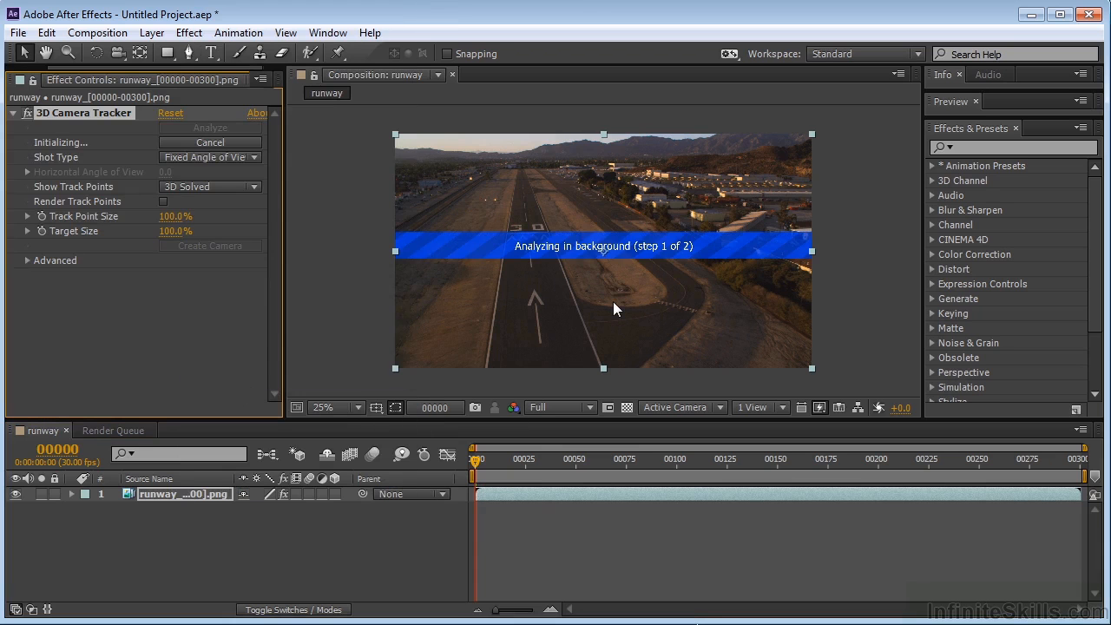
mouse_move(590, 259)
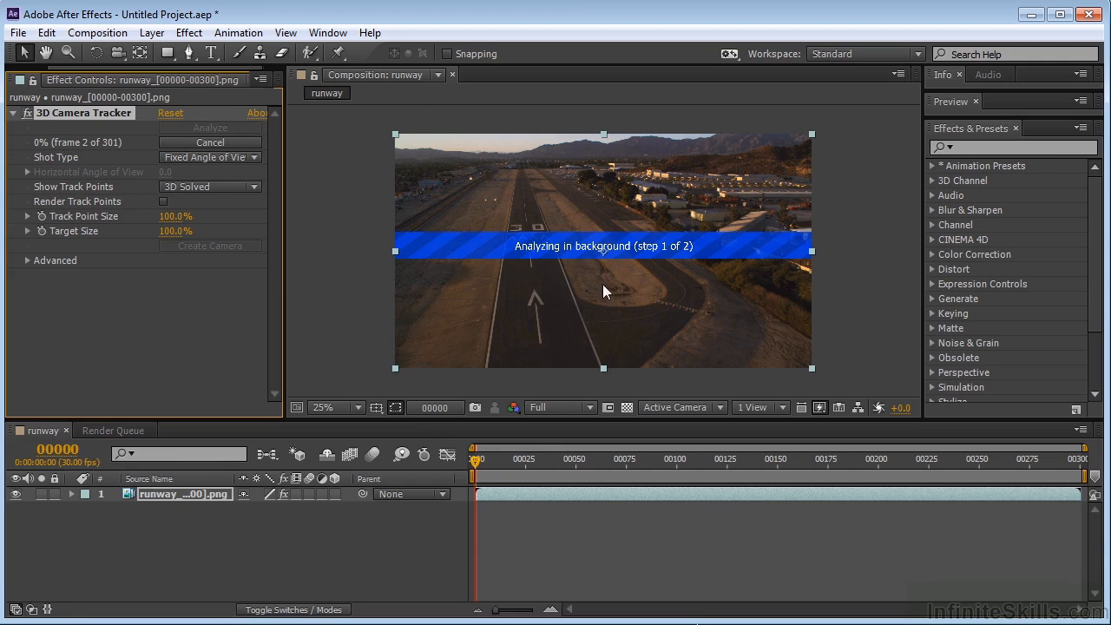
mouse_move(683, 293)
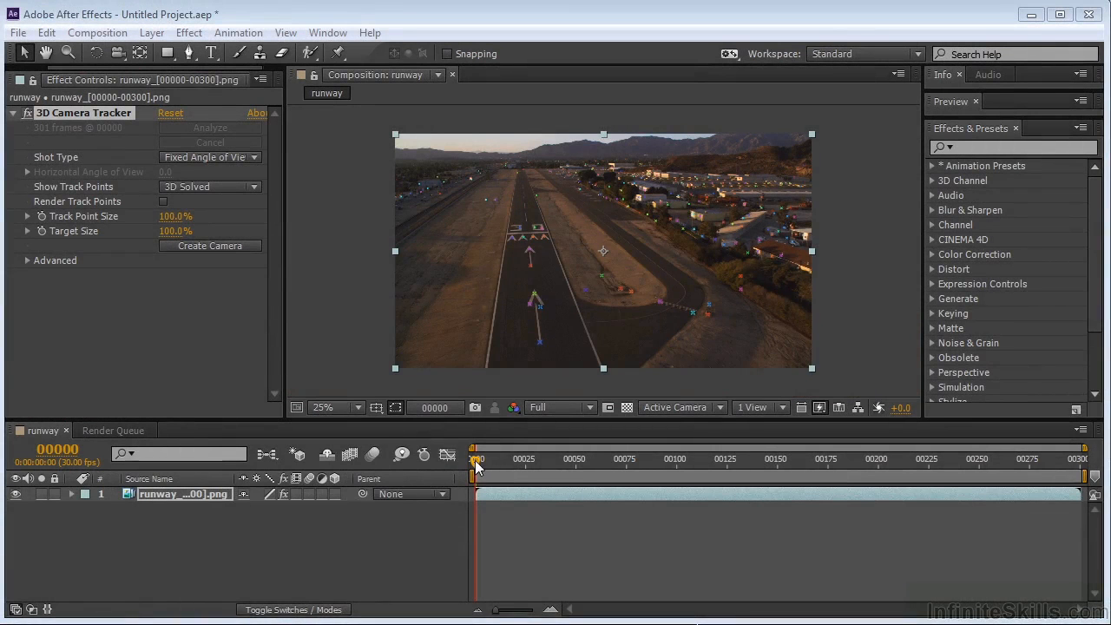
Step: Scrub the runway timeline forward to frame 186
left_click_drag(476, 461, 600, 461)
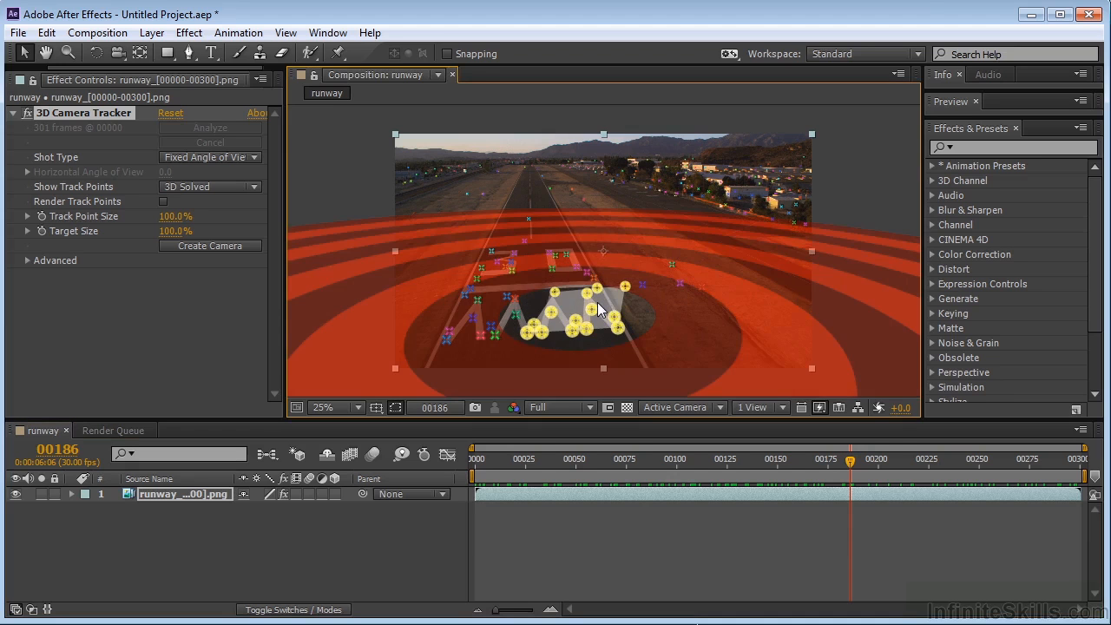
Step: Set the selected track points as ground plane and origin, then import crate.c4d
right_click(599, 310)
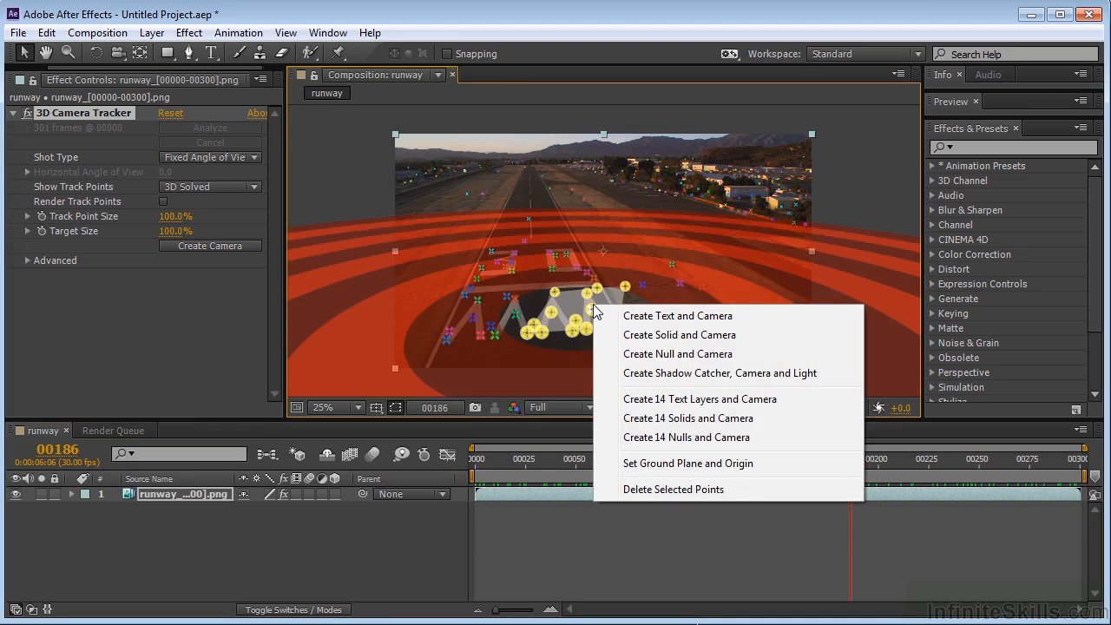
mouse_move(647, 486)
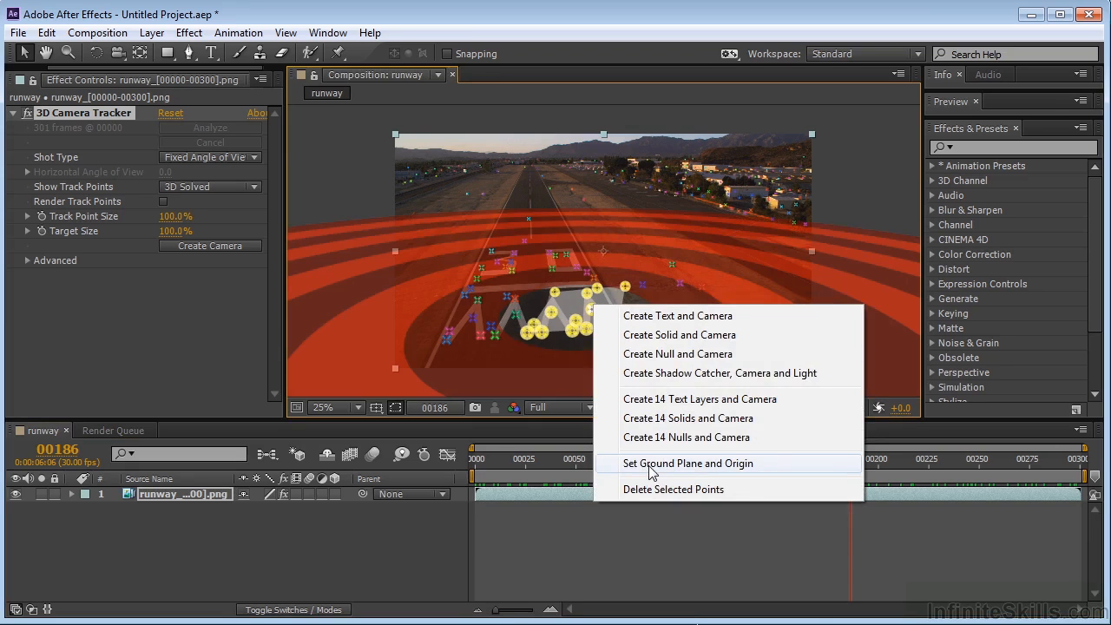
left_click(687, 462)
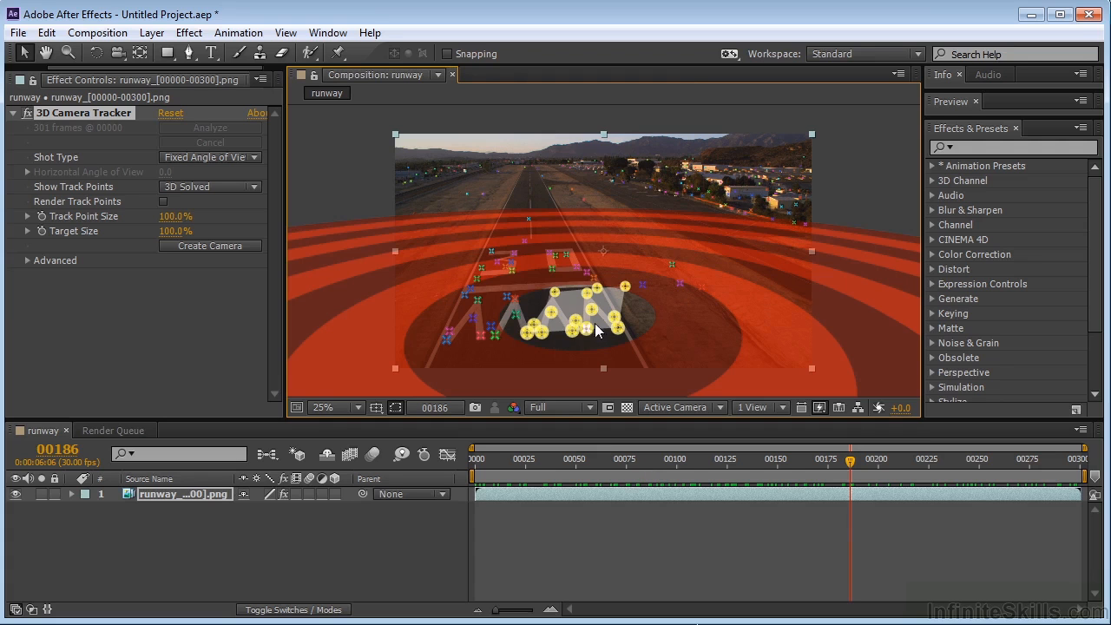
mouse_move(587, 311)
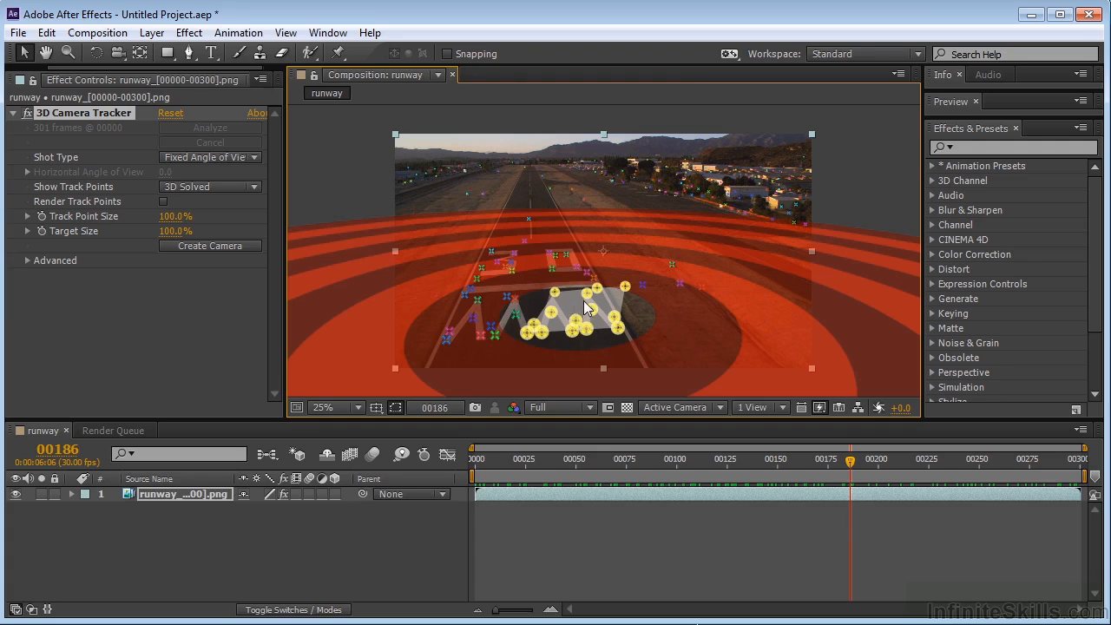
mouse_move(586, 314)
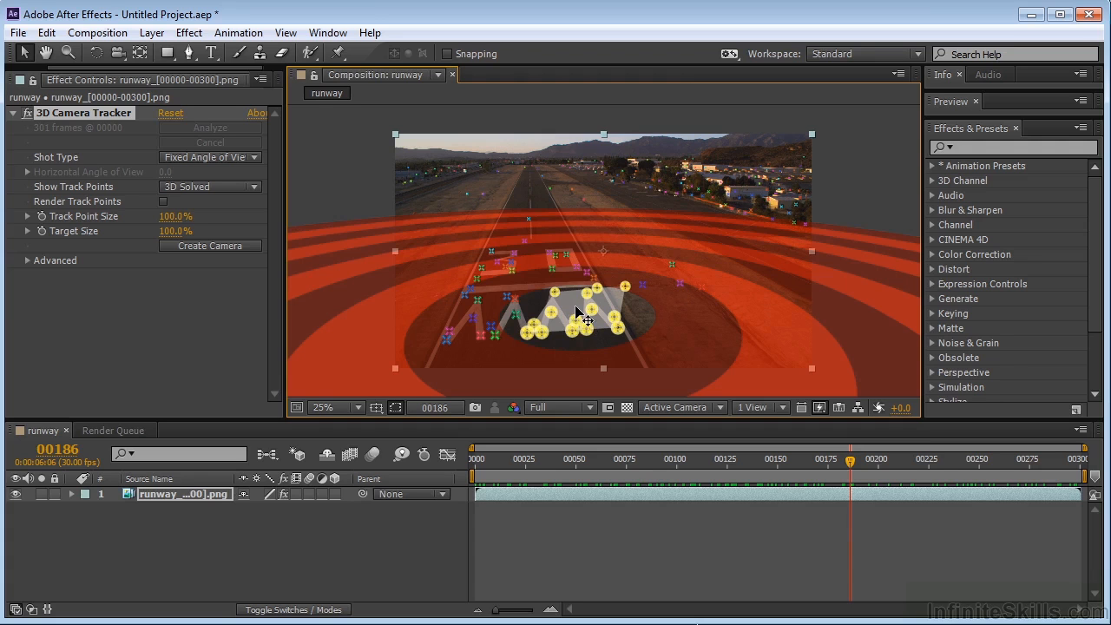
mouse_move(314, 210)
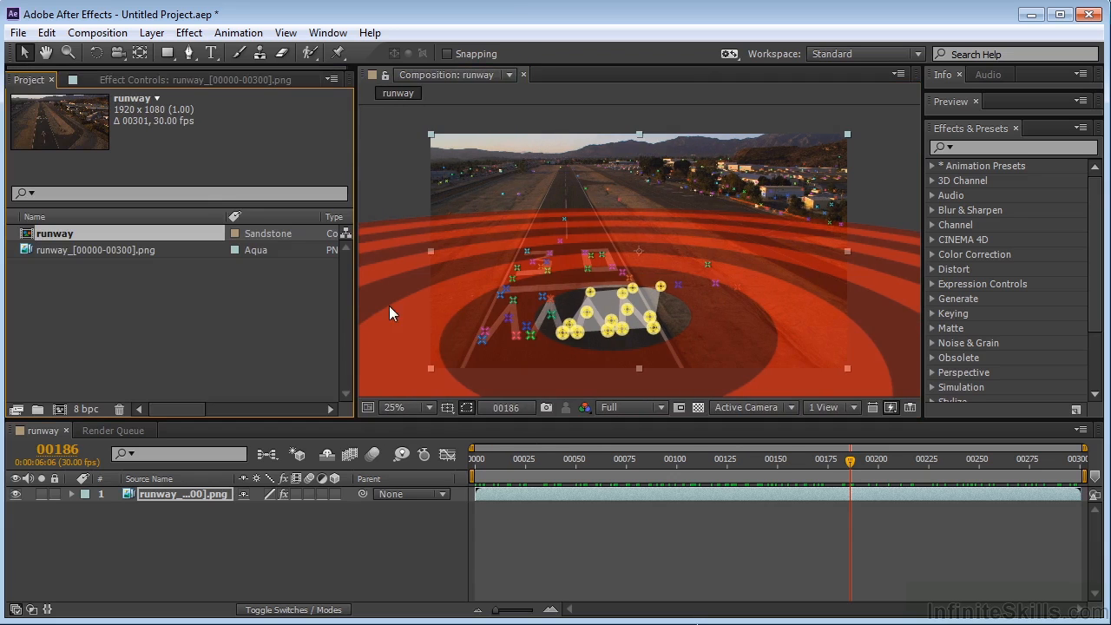
mouse_move(616, 331)
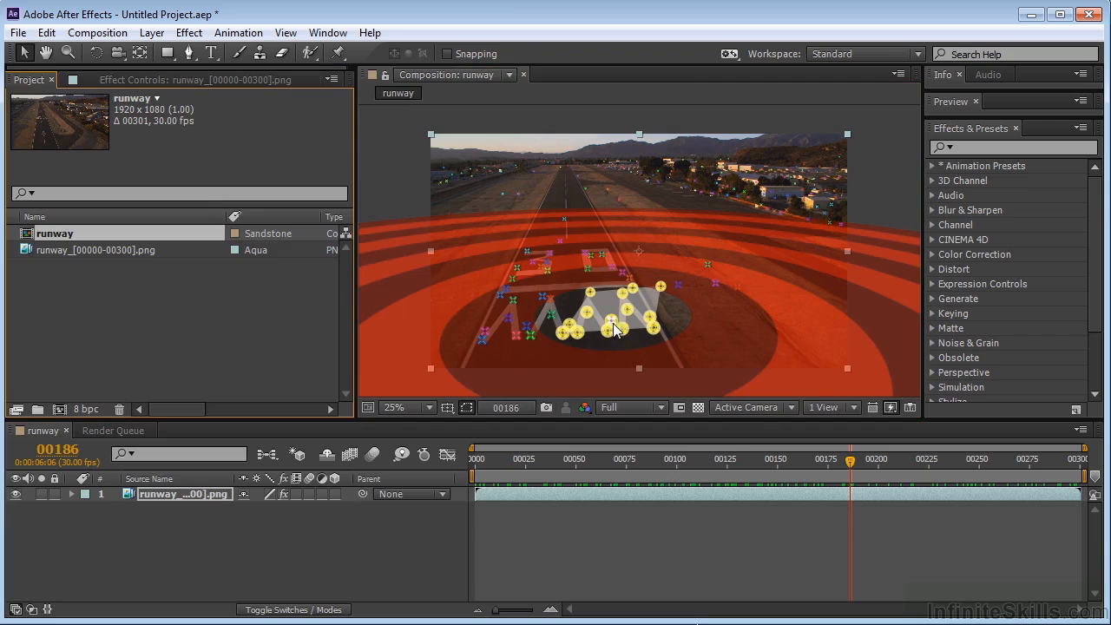
mouse_move(322, 309)
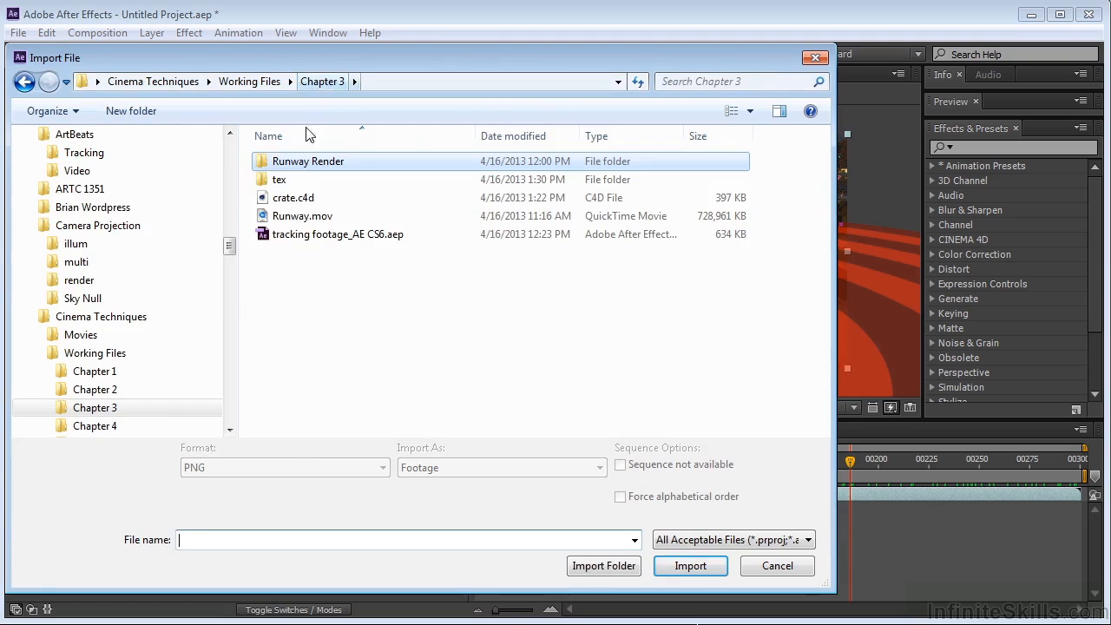
left_click(294, 197)
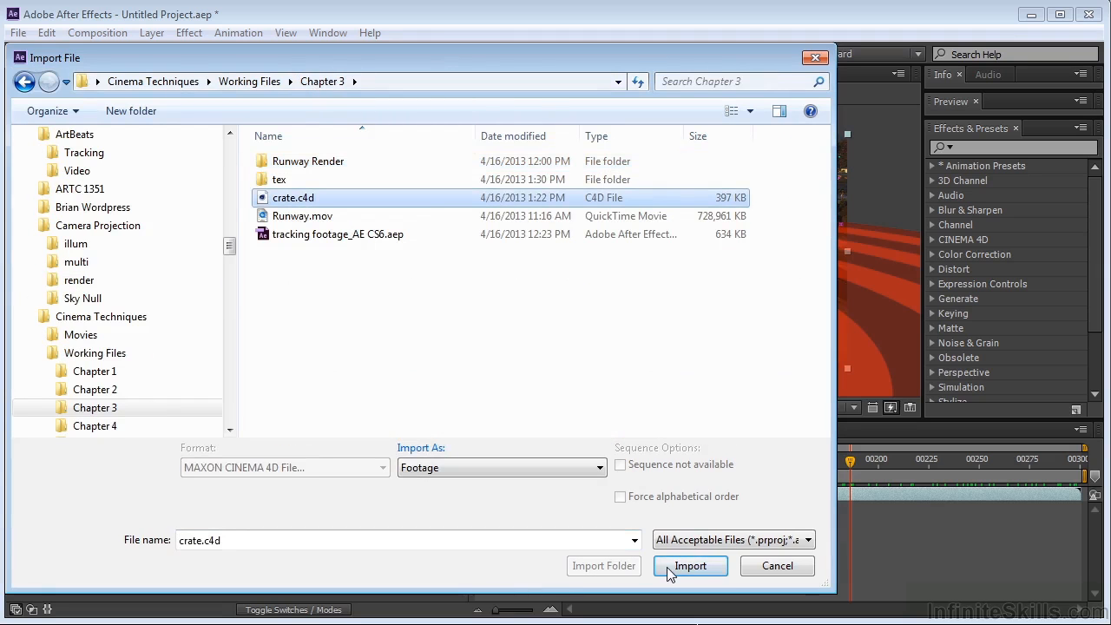
left_click(690, 565)
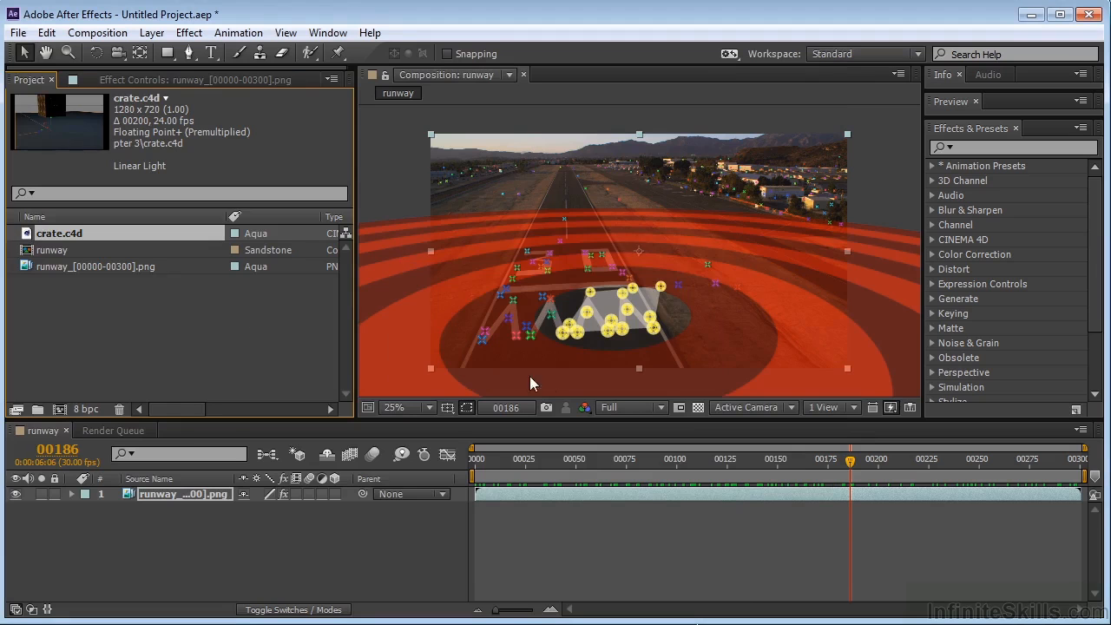
mouse_move(646, 350)
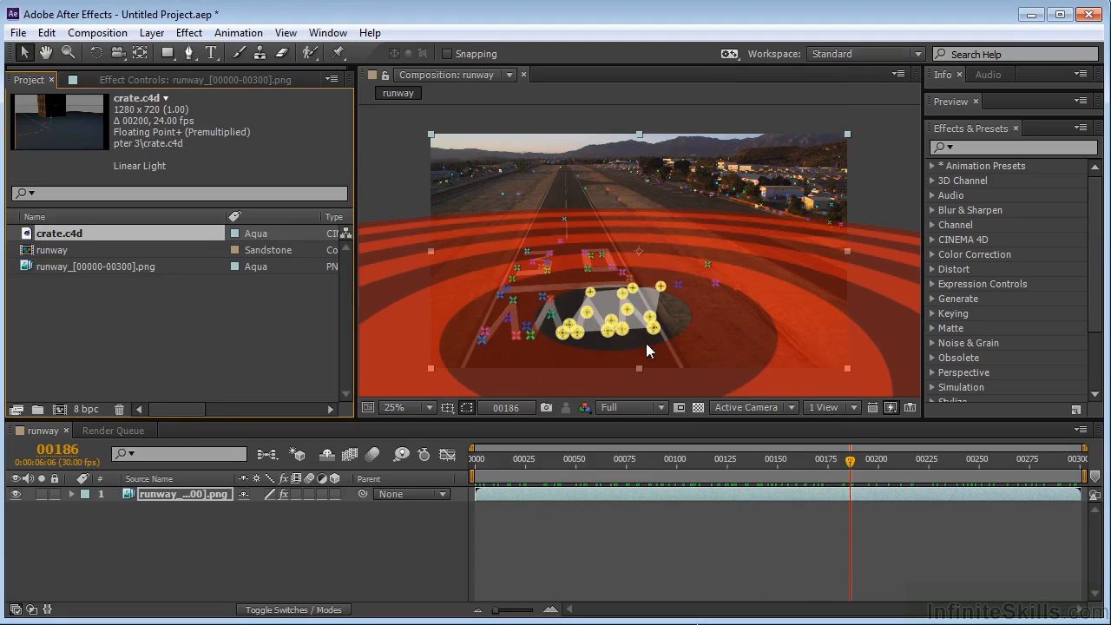
Step: Create a track null and tracker camera from the selected runway track points
right_click(627, 338)
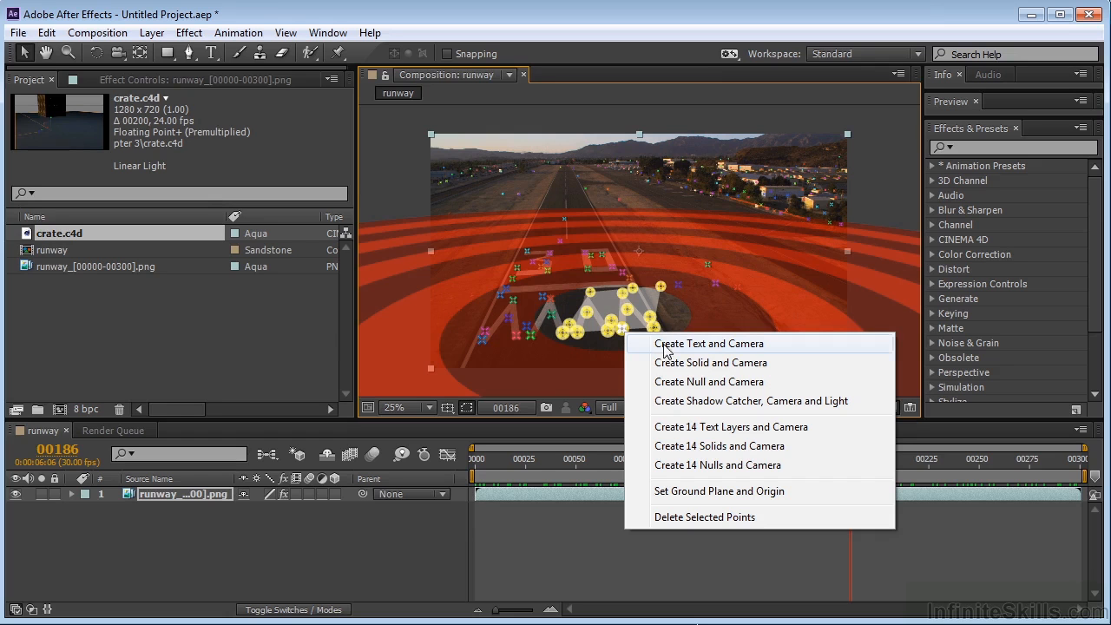
mouse_move(709, 381)
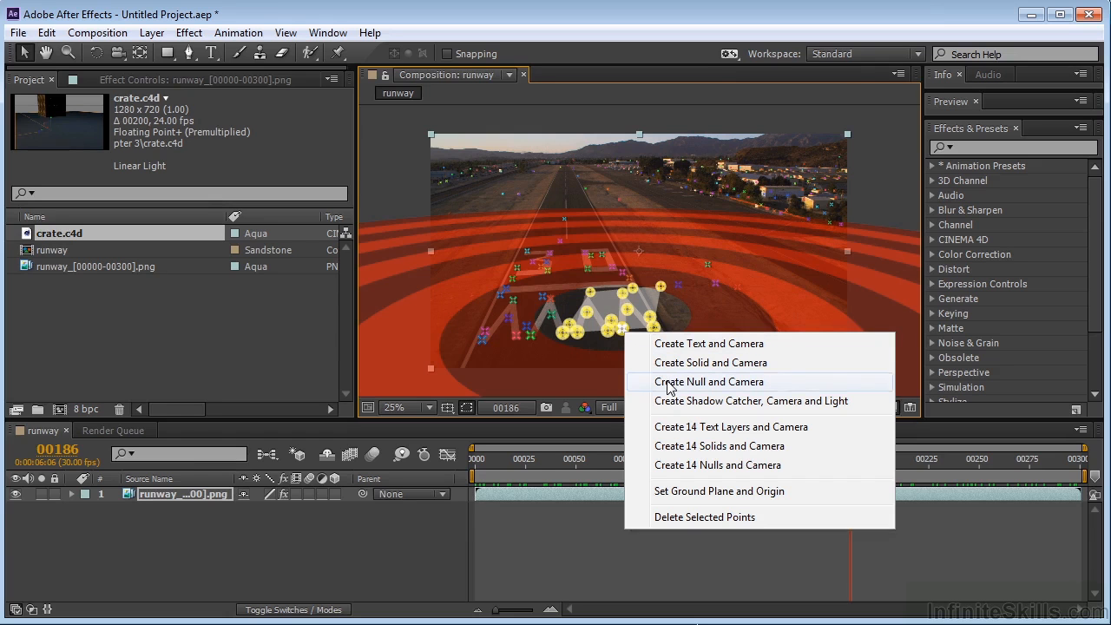
left_click(708, 382)
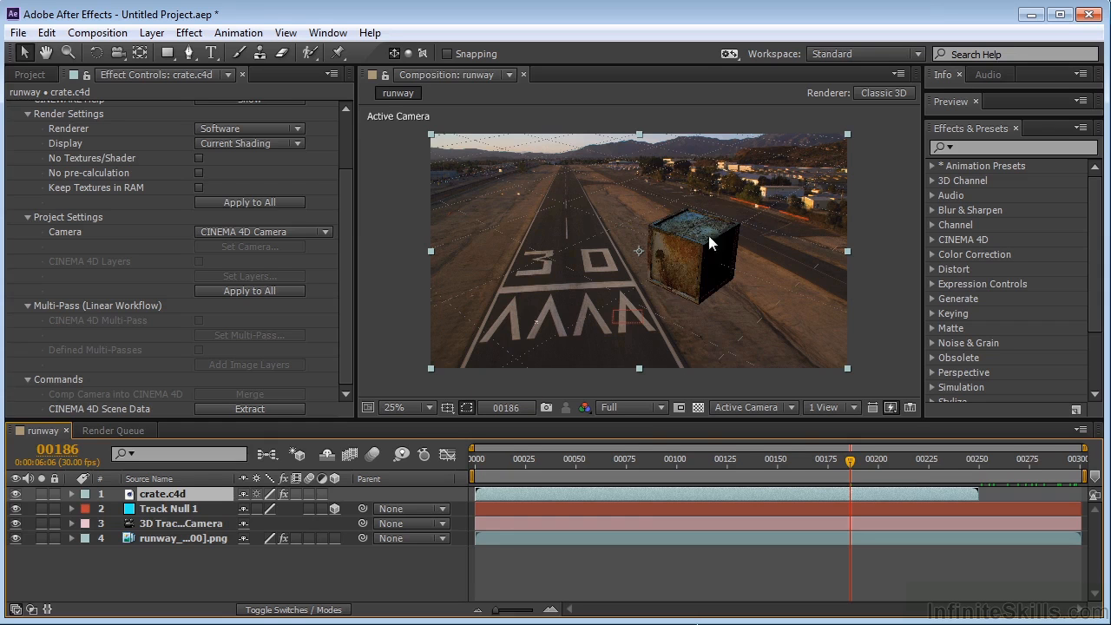
mouse_move(569, 269)
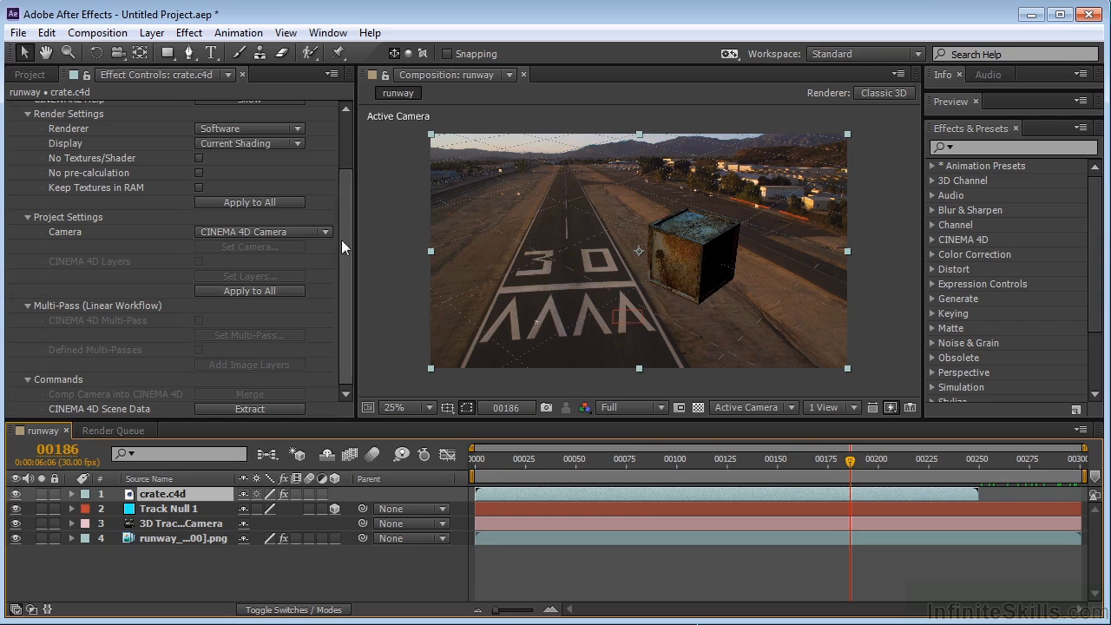
mouse_move(603, 295)
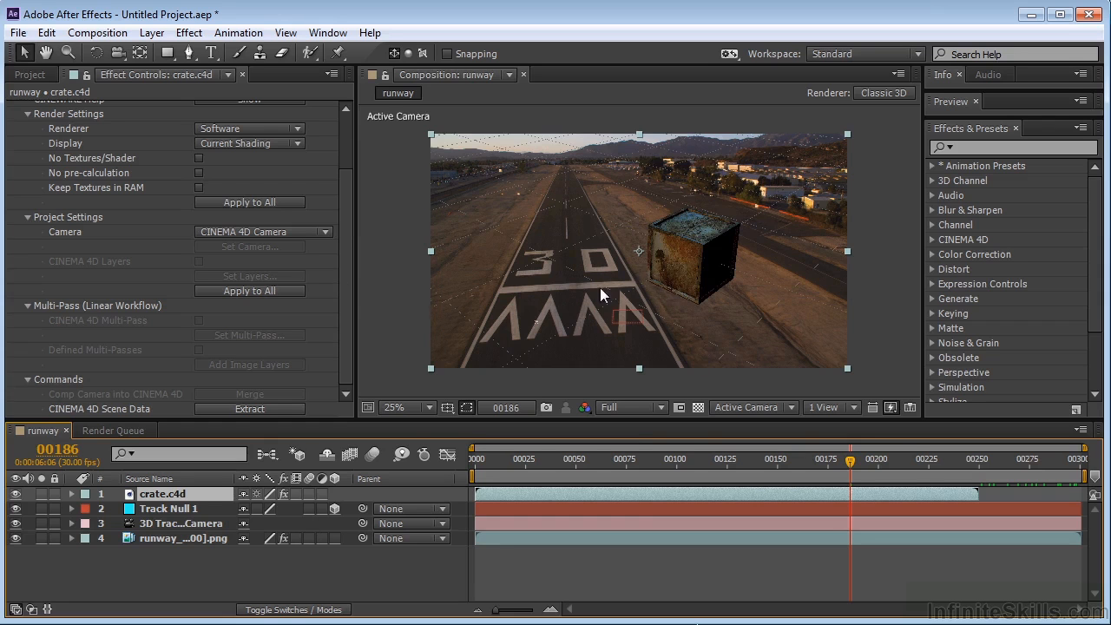
mouse_move(276, 243)
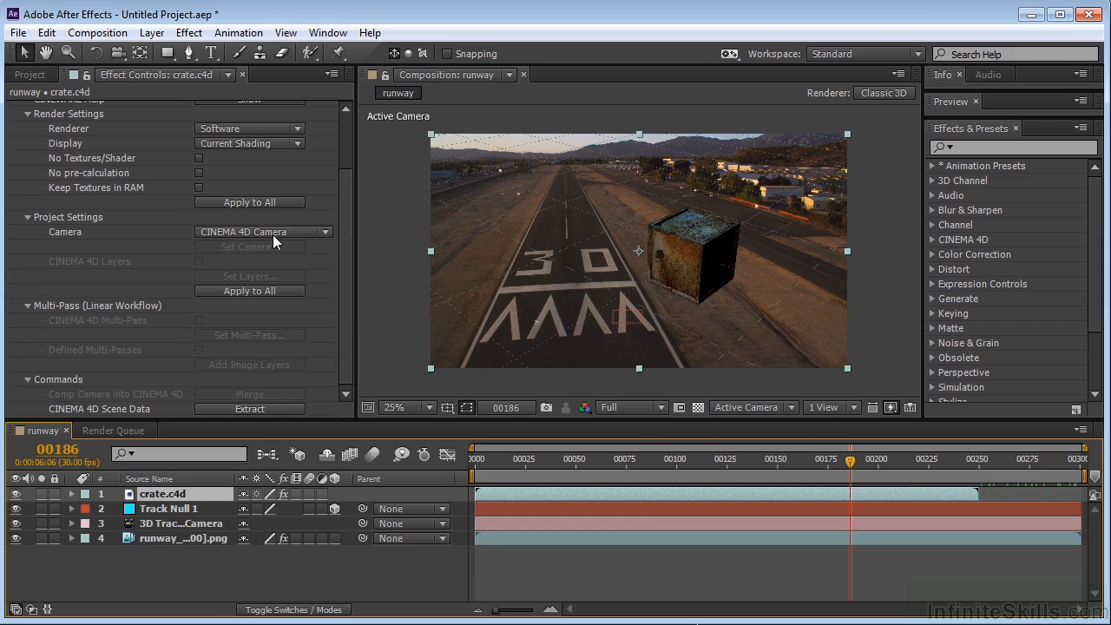
Step: Render crate.c4d through Comp Camera, preview it as Box, then restore Current Shading
left_click(263, 232)
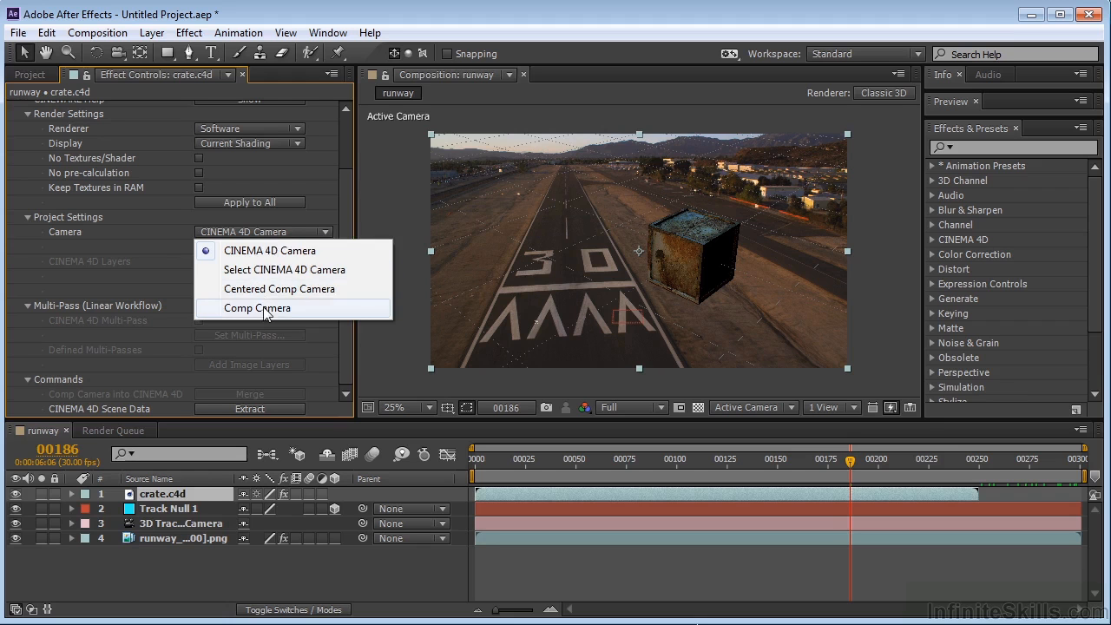
left_click(257, 308)
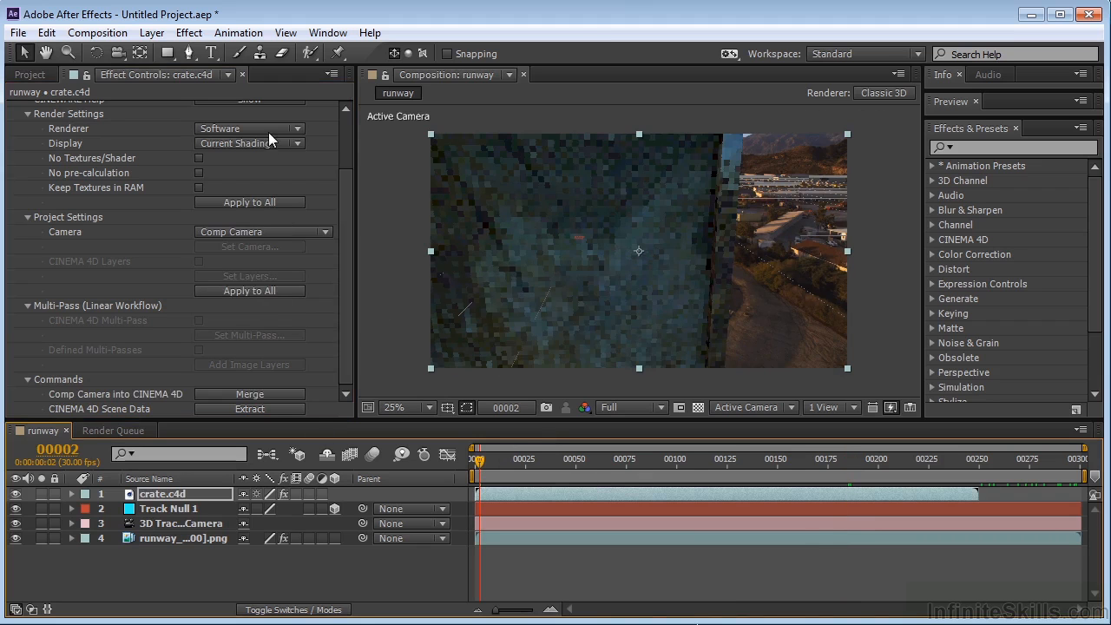
left_click(248, 127)
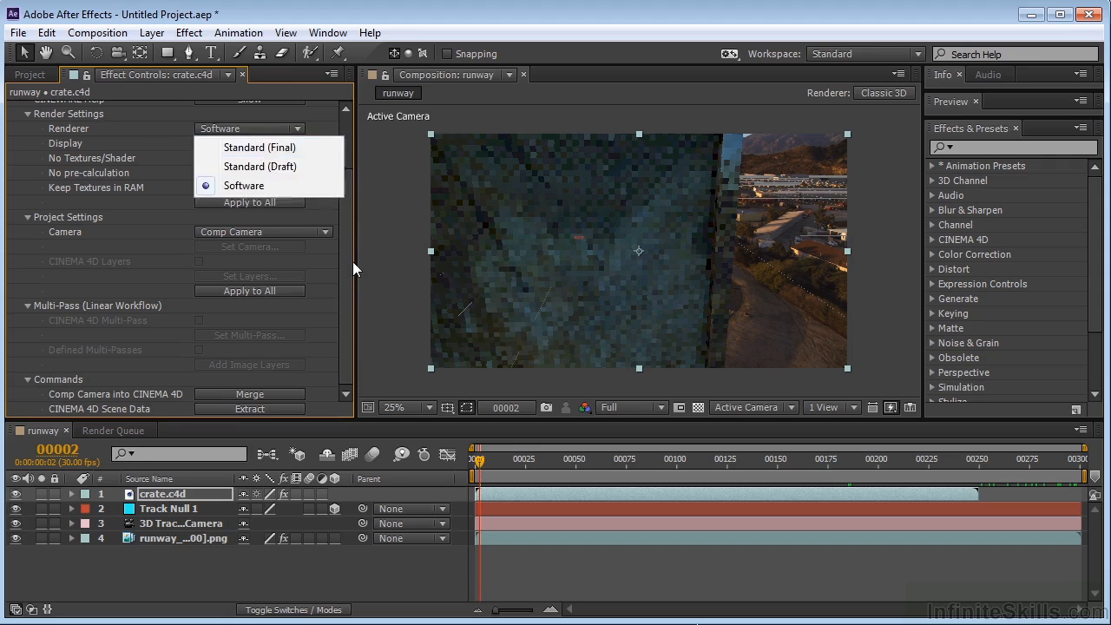
left_click(249, 143)
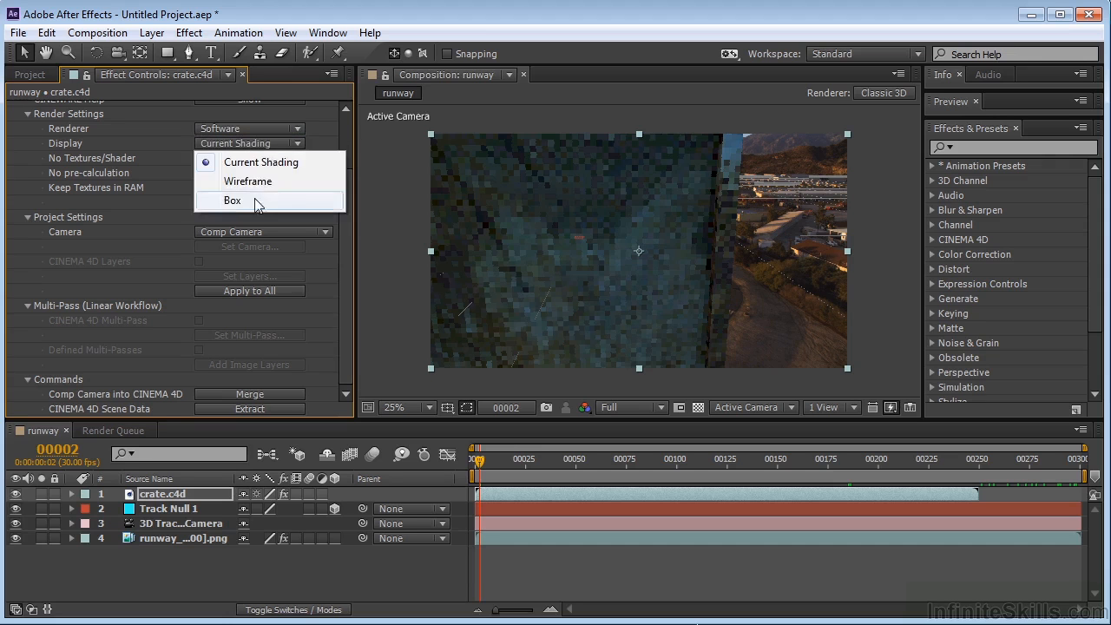
left_click(232, 200)
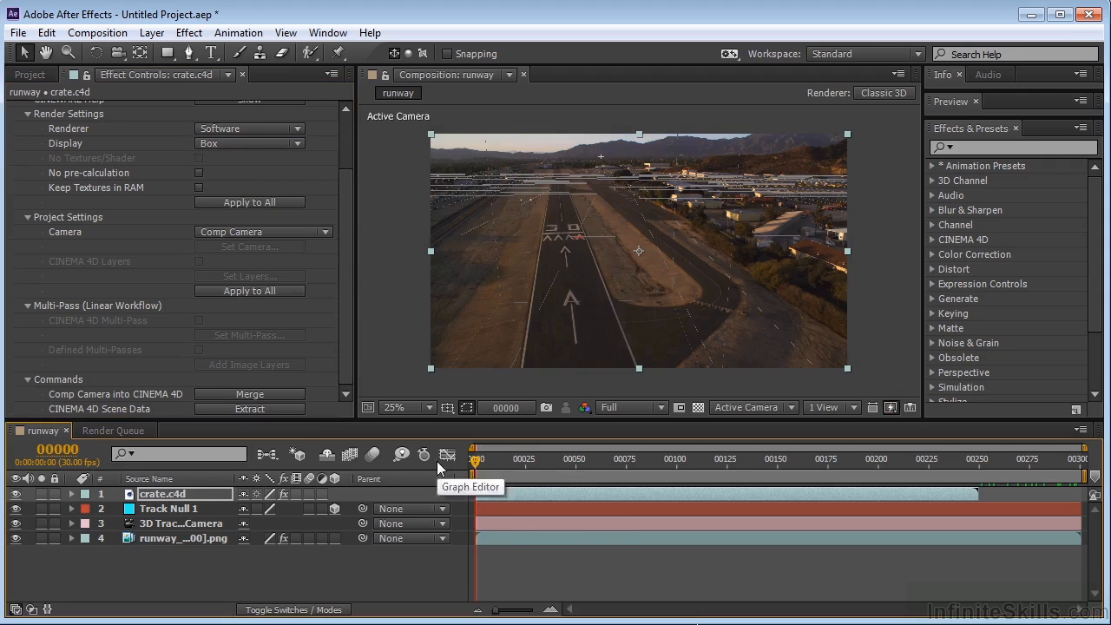
mouse_move(256, 152)
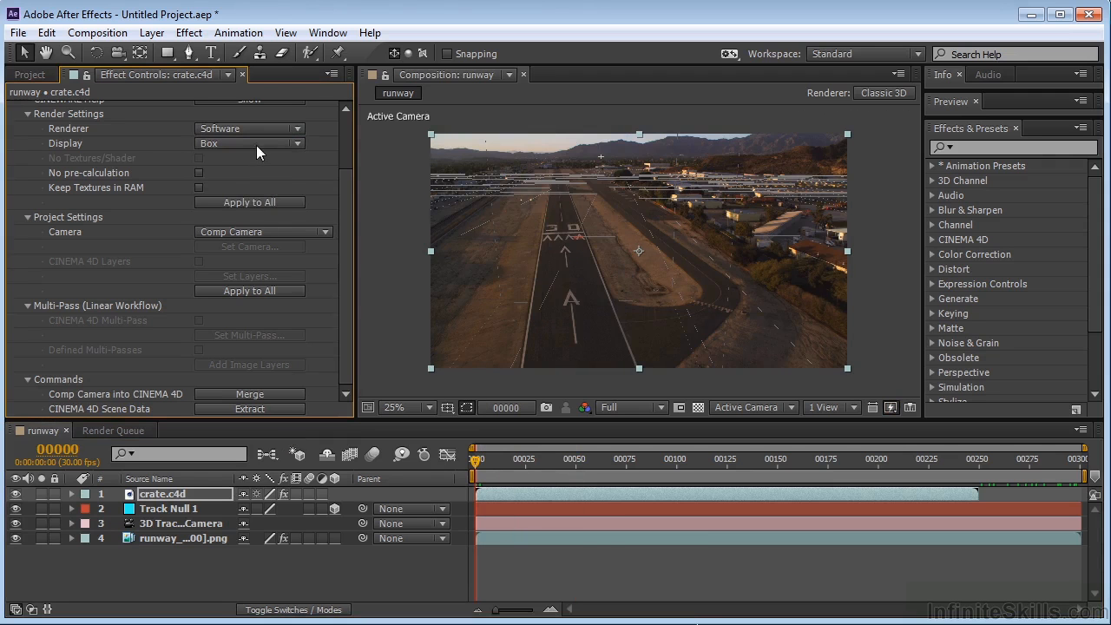
left_click(249, 144)
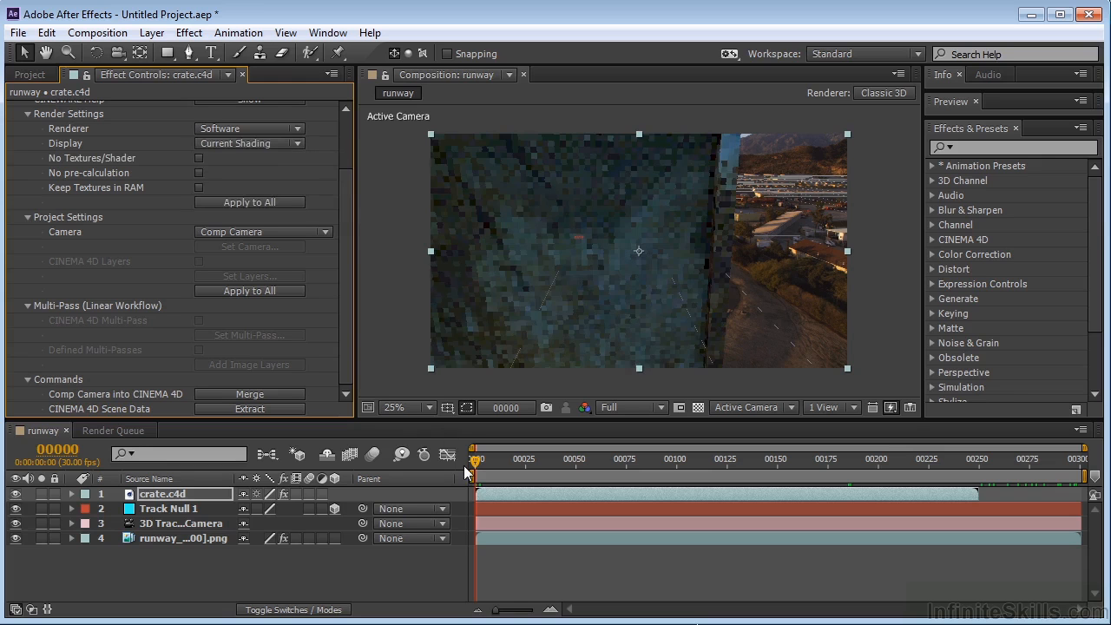
double_click(165, 494)
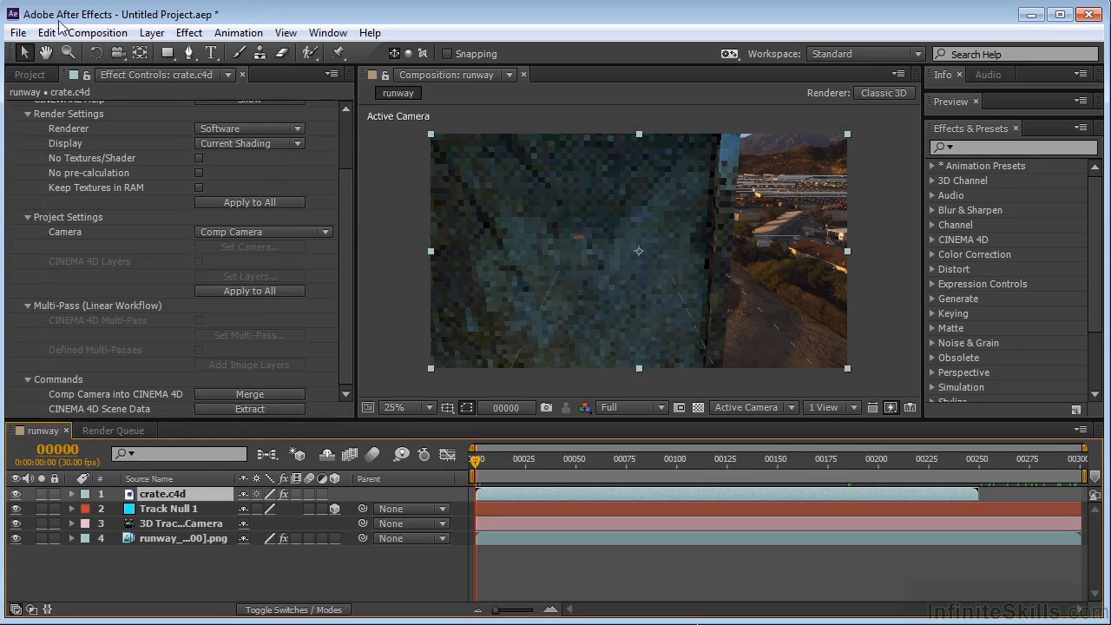
left_click(47, 32)
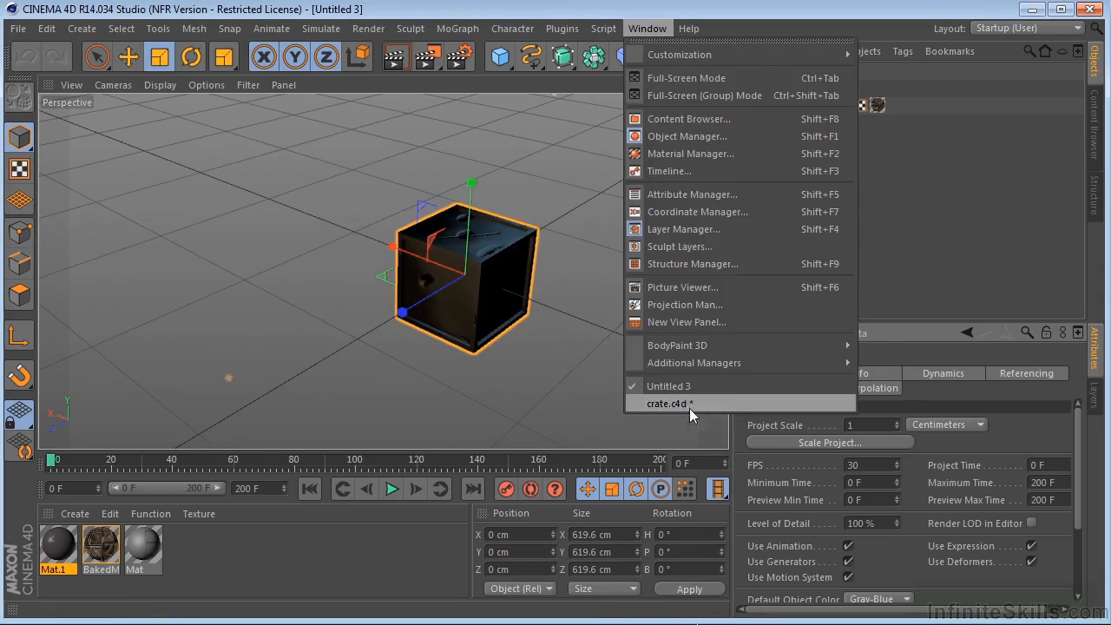
Step: Switch to the crate.c4d scene document in Cinema 4D
left_click(667, 403)
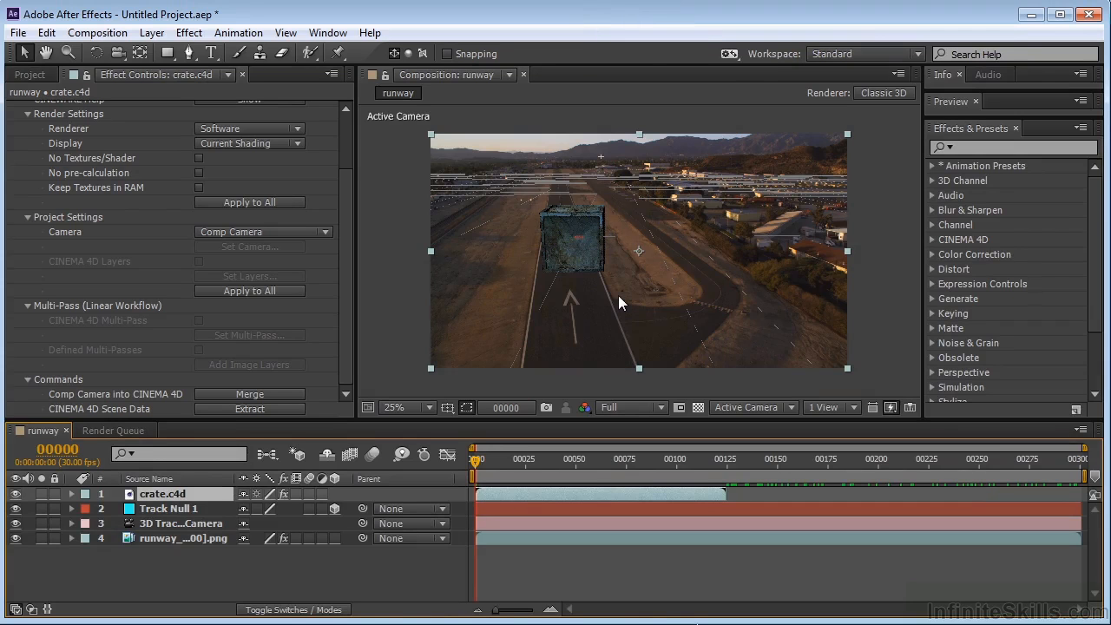
mouse_move(634, 291)
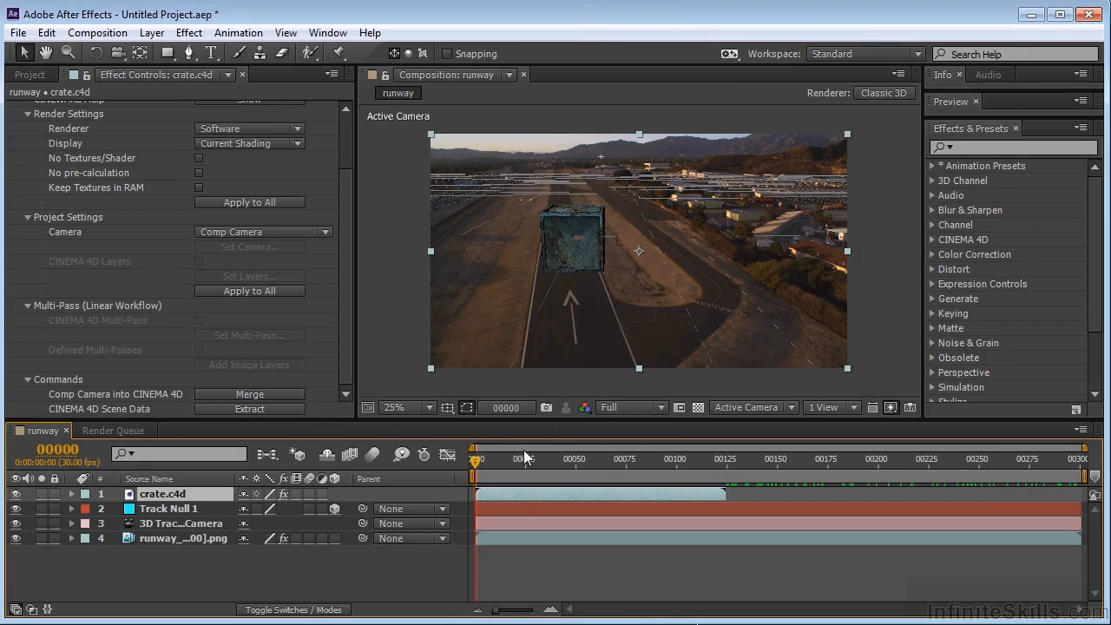
mouse_move(573, 224)
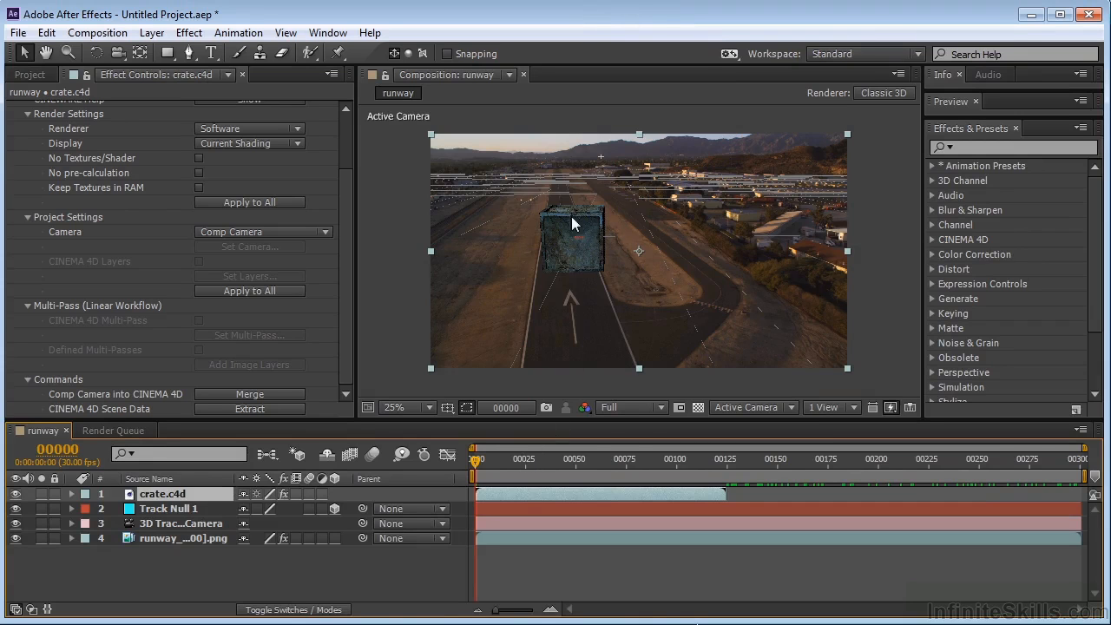
left_click(537, 459)
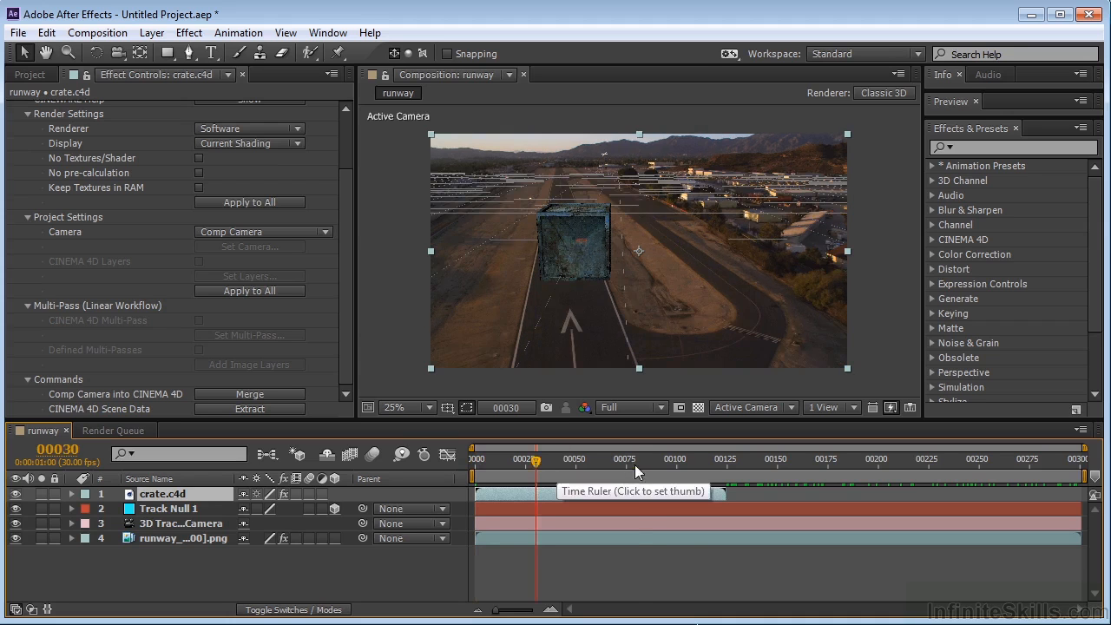
left_click(679, 459)
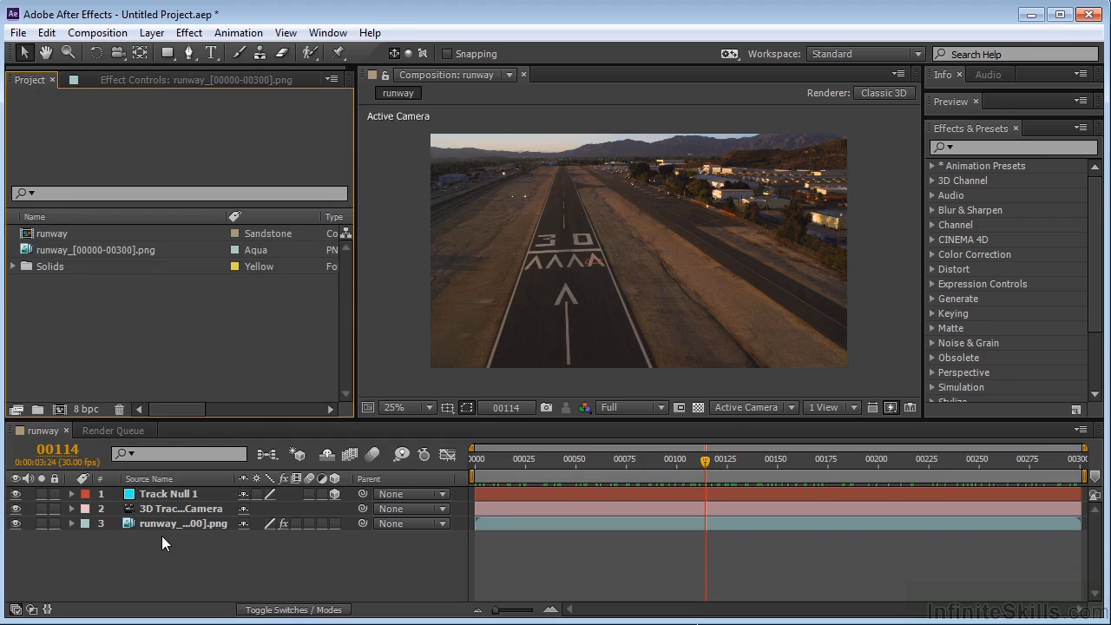
Step: On the runway layer near frame 164, create two track nulls, then one more
left_click(183, 523)
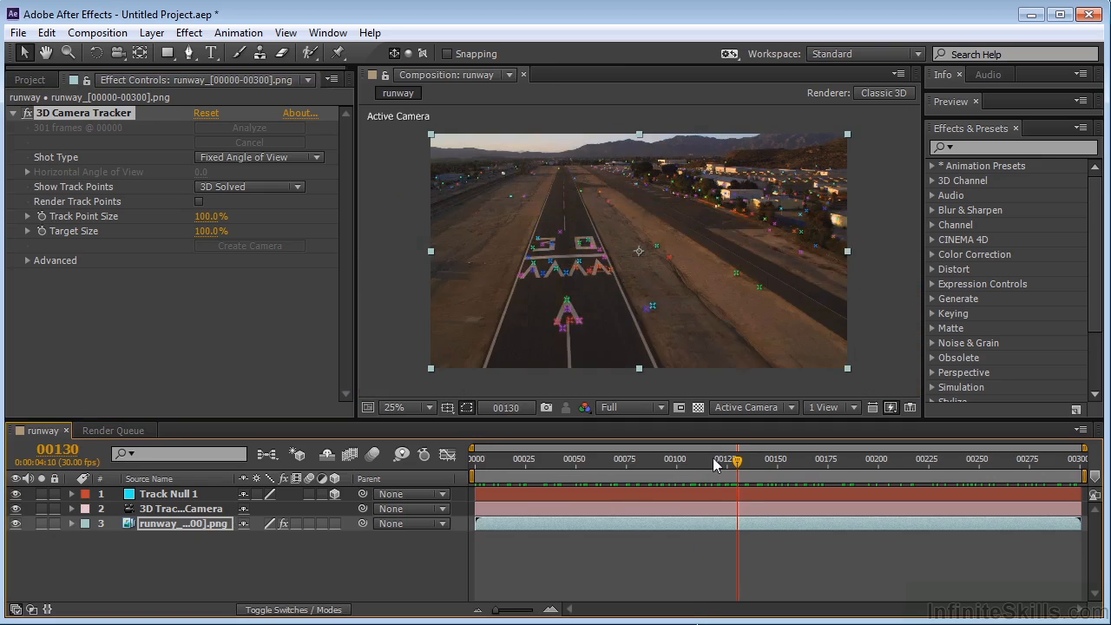
left_click_drag(736, 473, 805, 473)
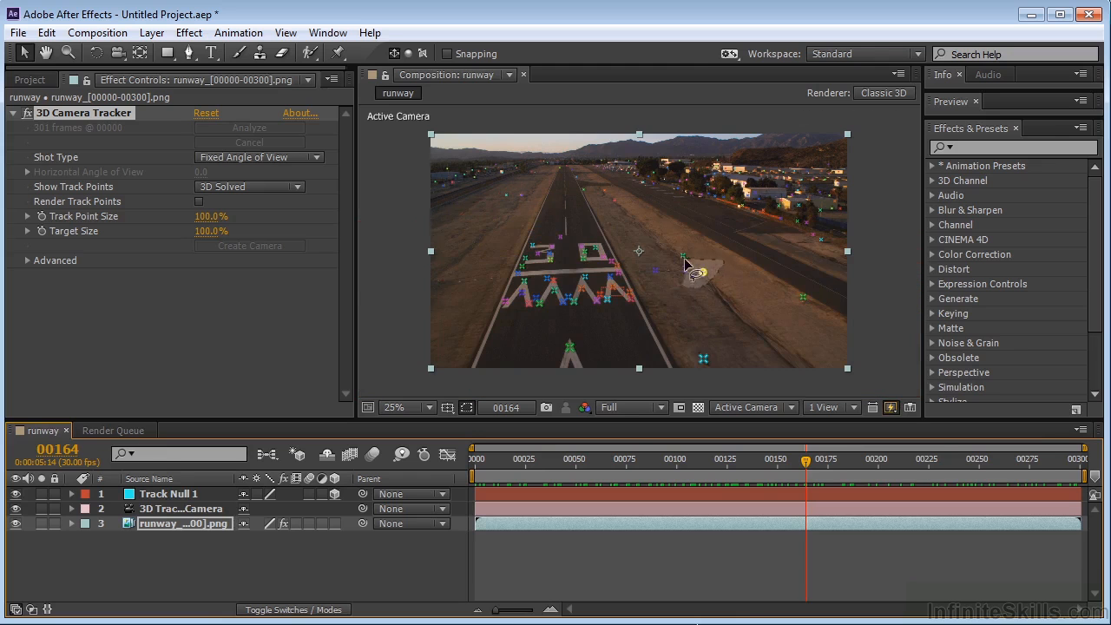
right_click(685, 273)
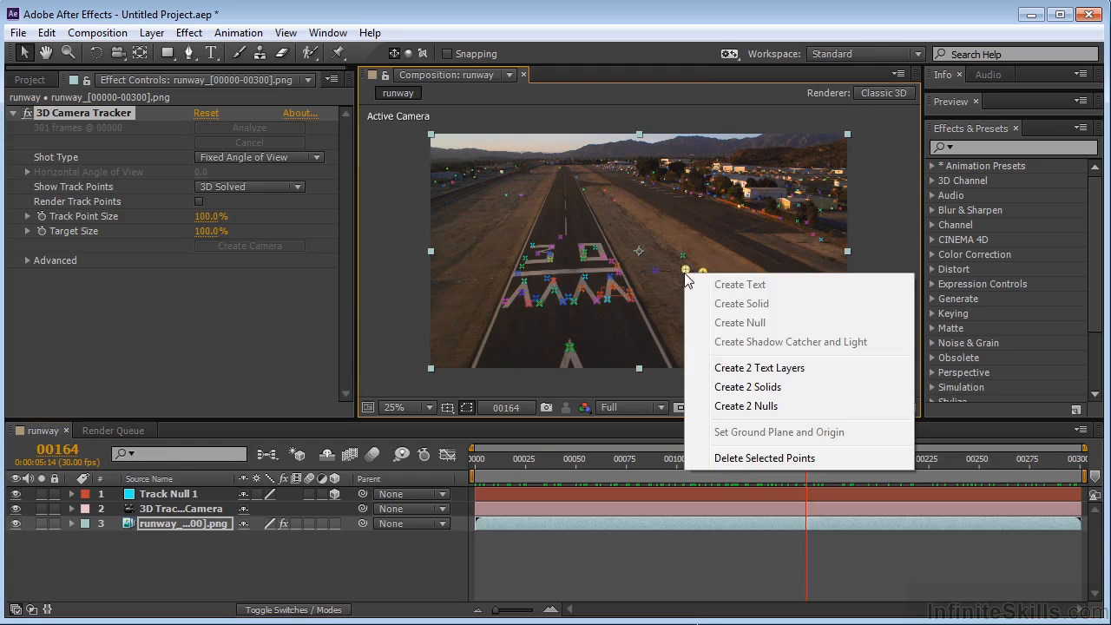
left_click(745, 405)
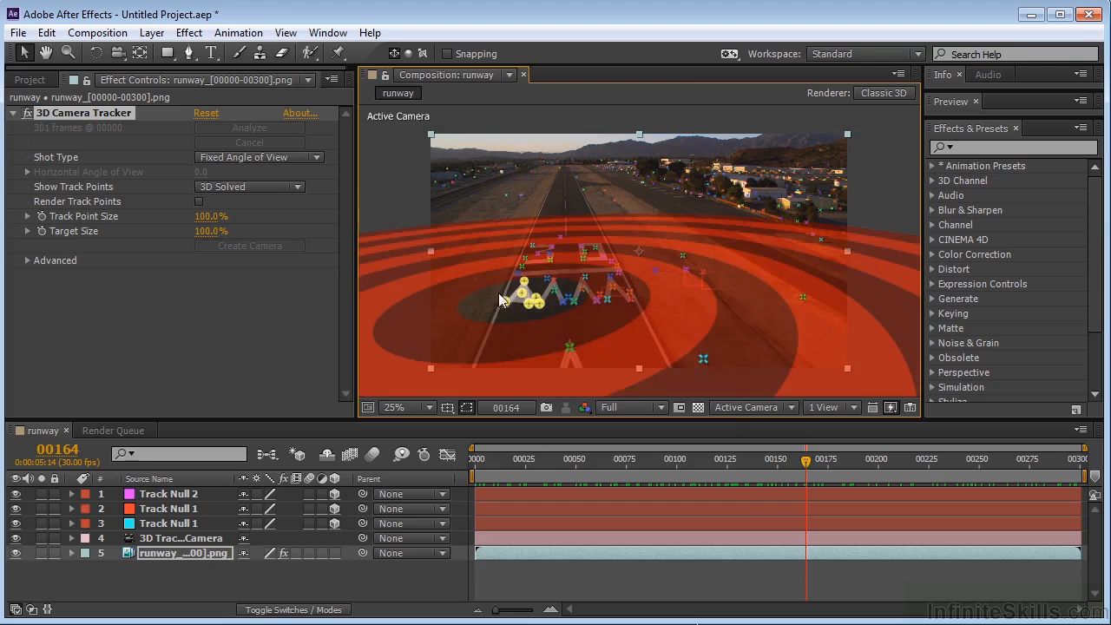
right_click(534, 299)
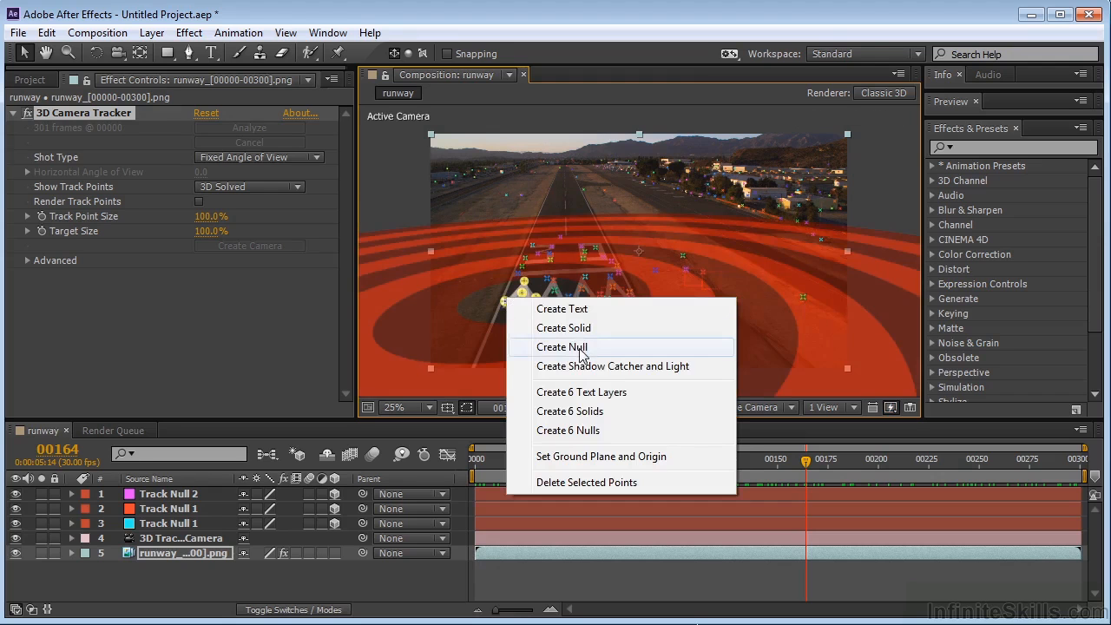
left_click(561, 346)
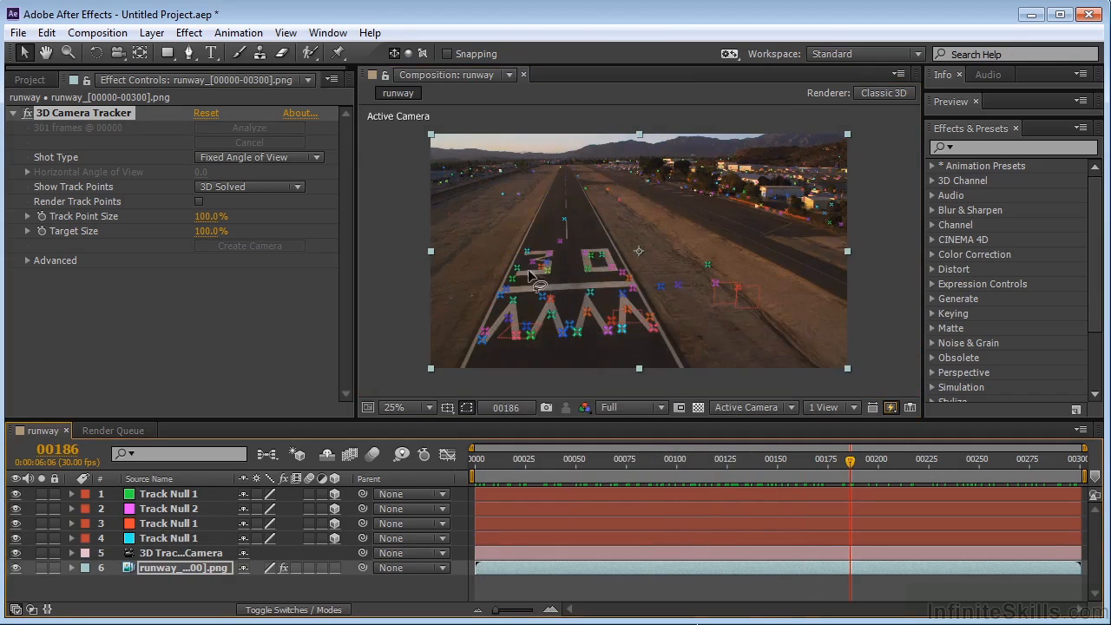
Step: Create another track null from selected runway track points
right_click(529, 260)
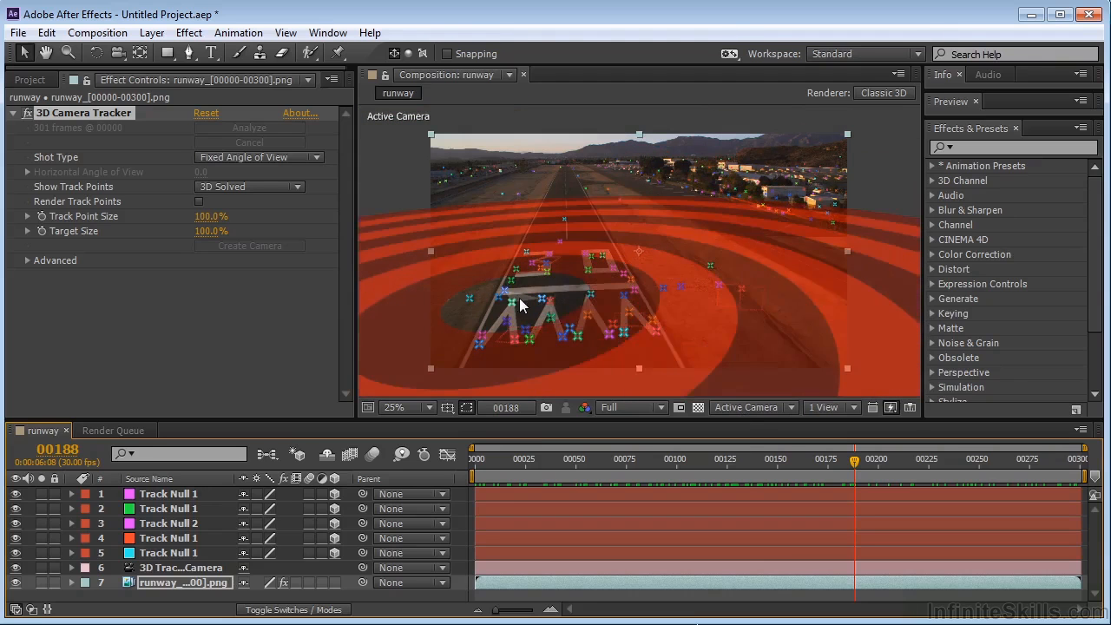
right_click(521, 304)
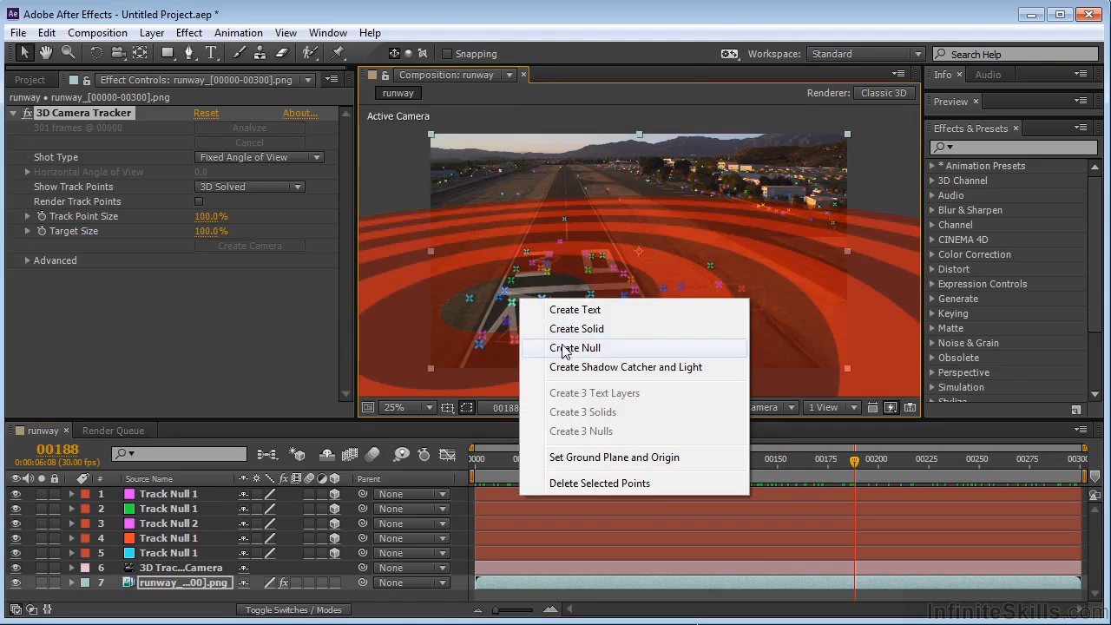
left_click(576, 348)
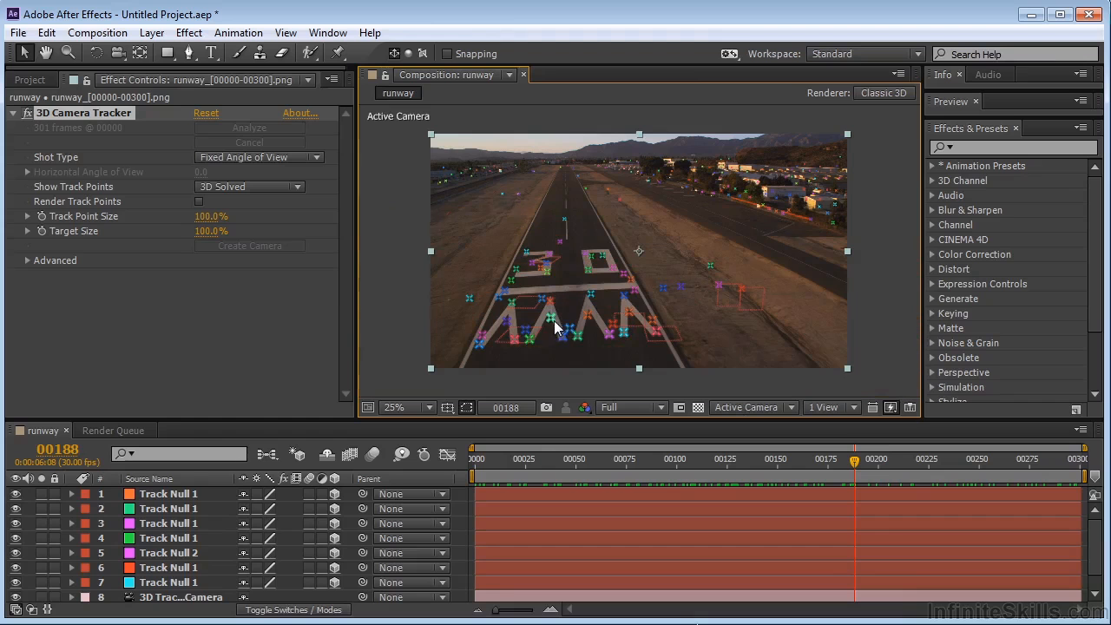
mouse_move(726, 375)
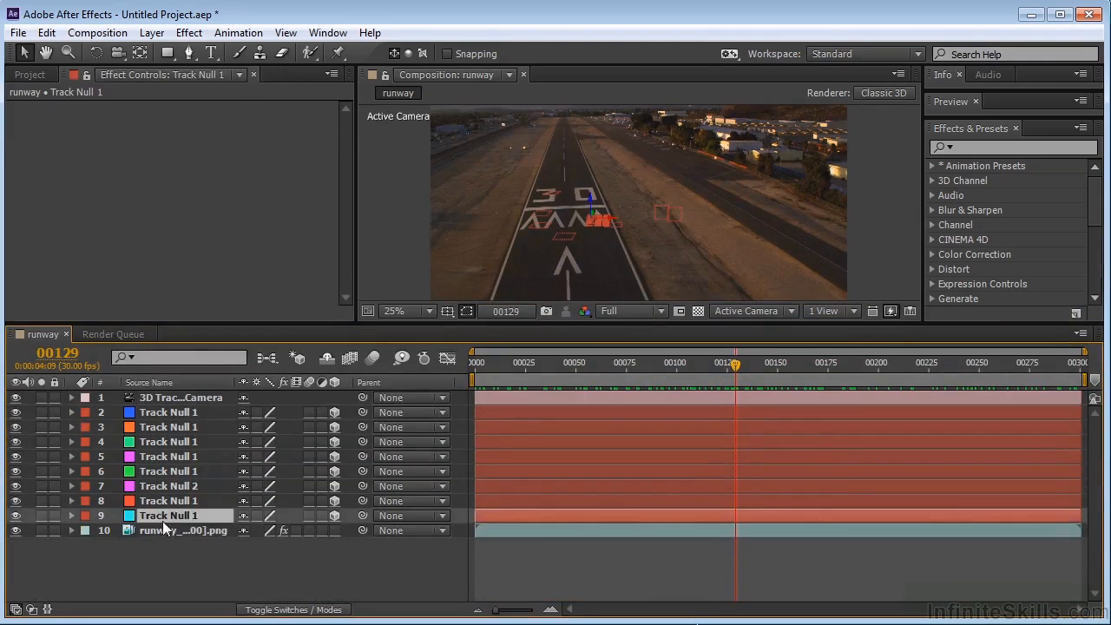
Step: Create a TEST text layer at track points near the runway's 30 marking
left_click(183, 531)
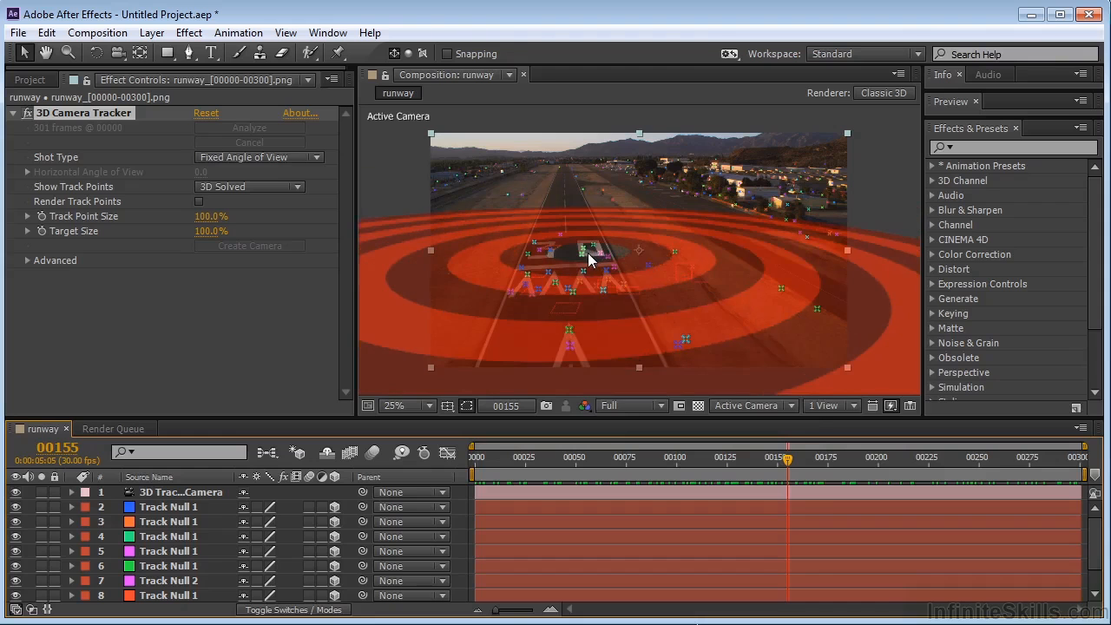
right_click(588, 257)
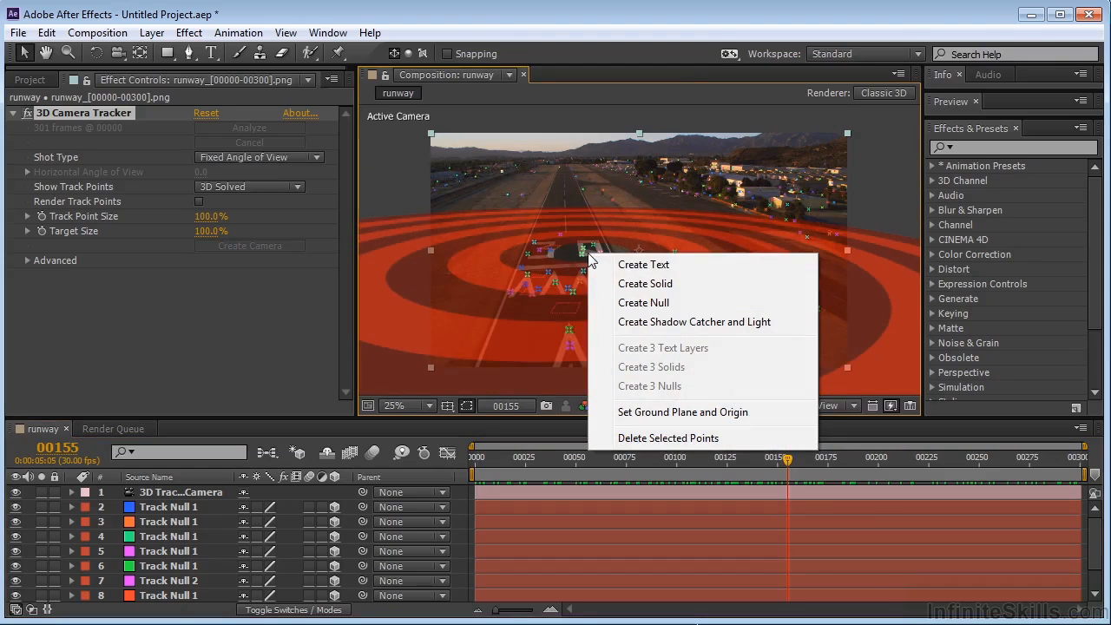
left_click(644, 264)
type("TEST")
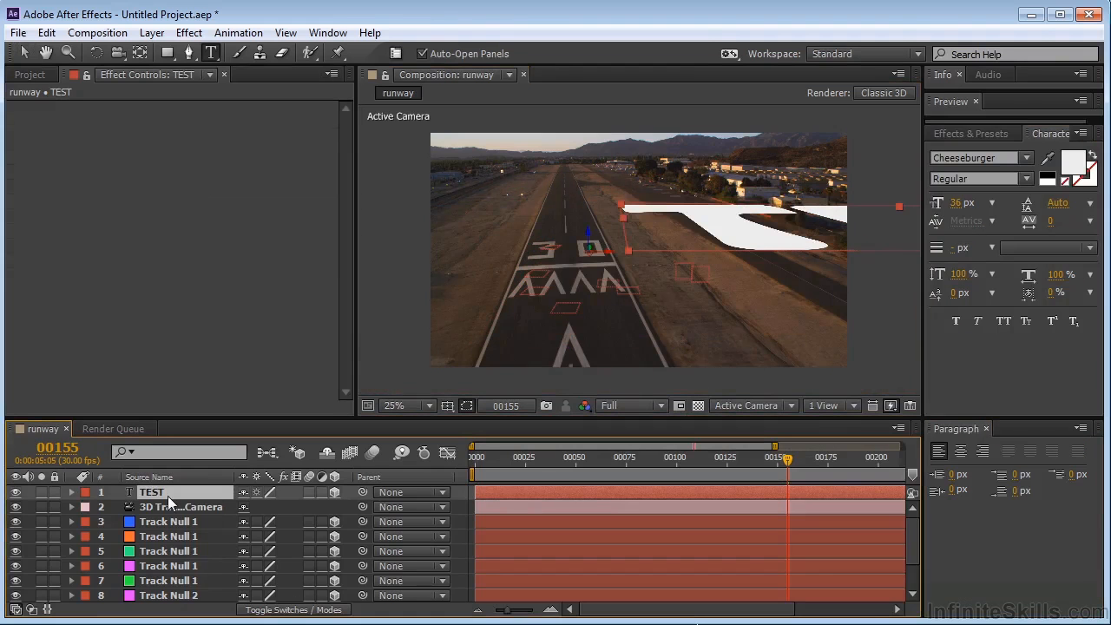
Step: Set the TEST layer's scale to 200% and X rotation to 90°
left_click(71, 492)
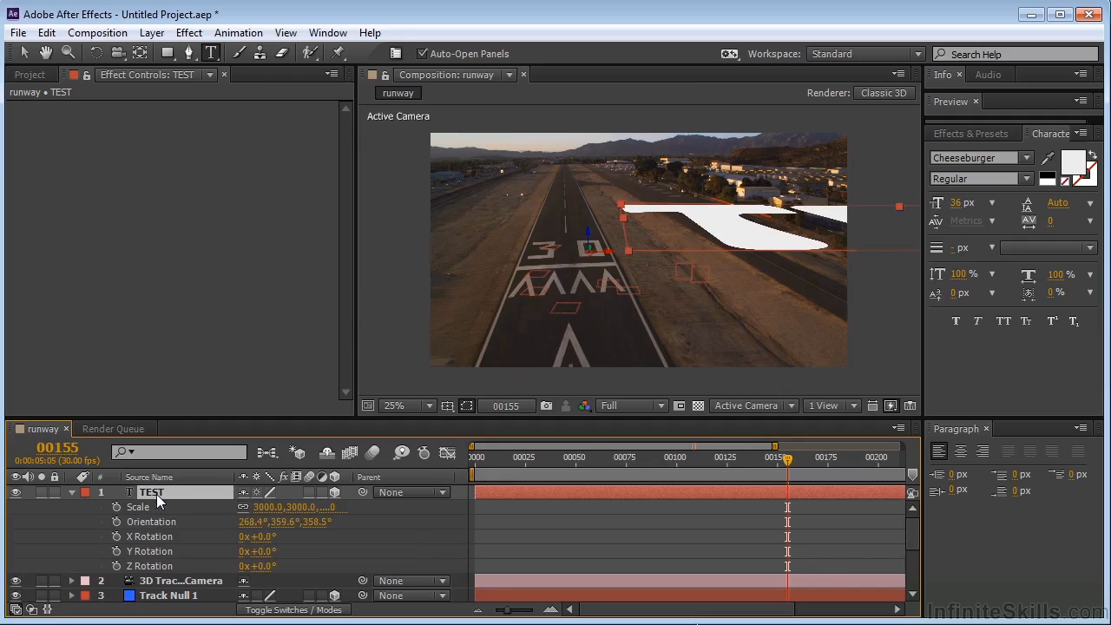
double_click(267, 507)
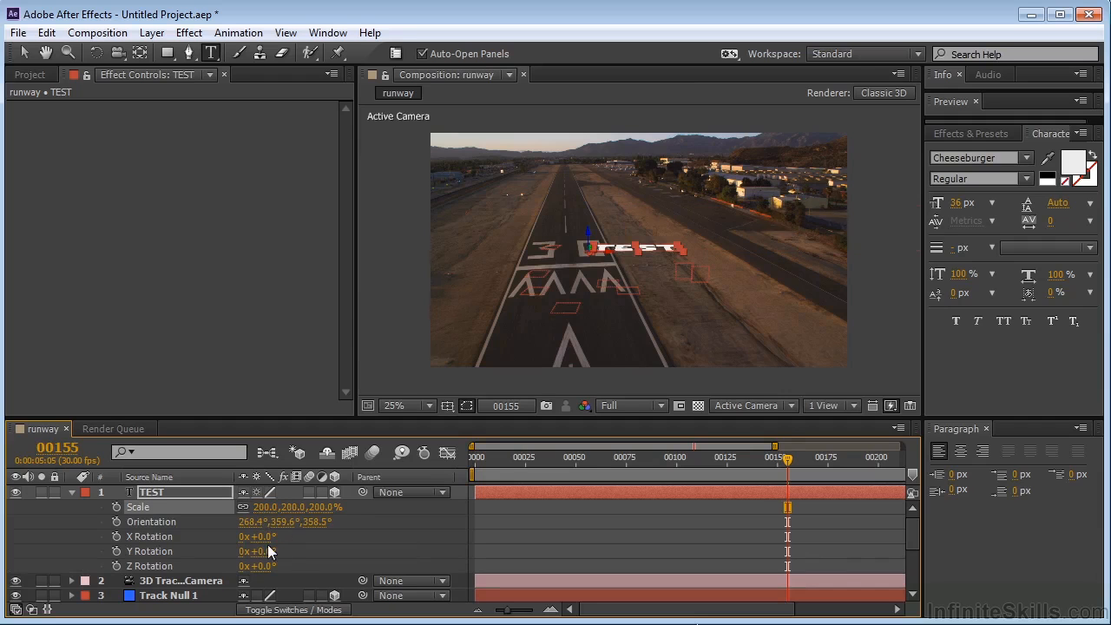
left_click(257, 535)
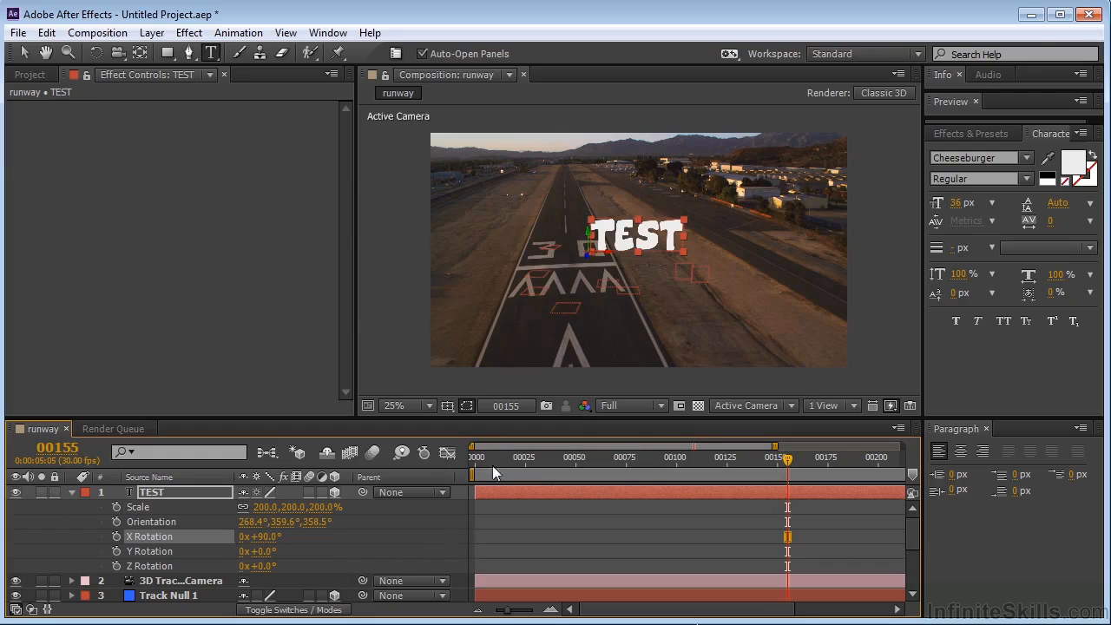
mouse_move(475, 460)
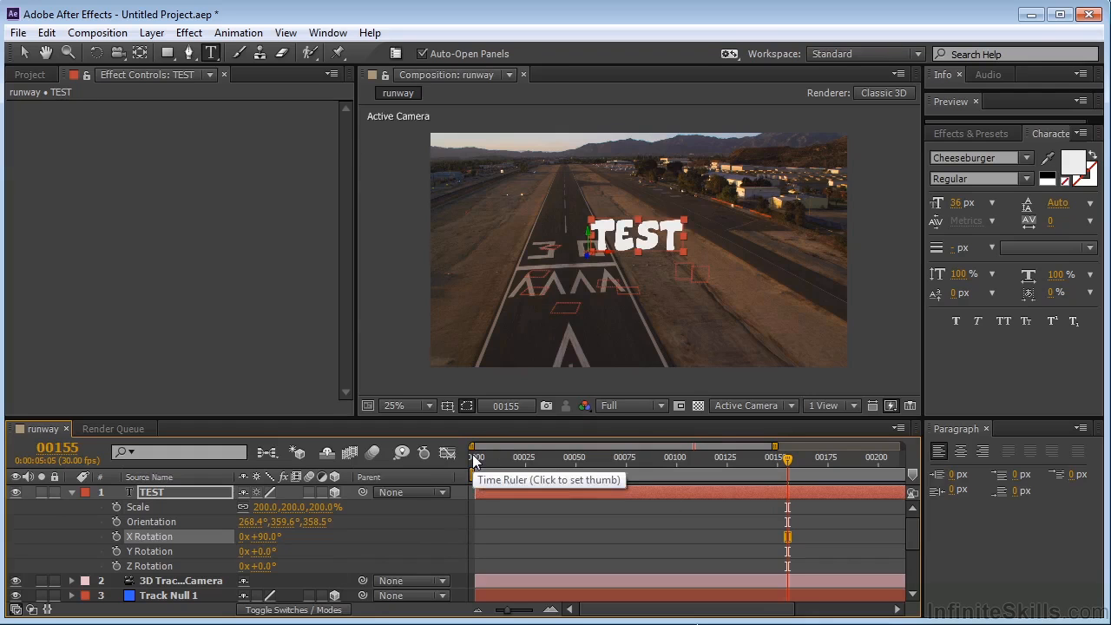